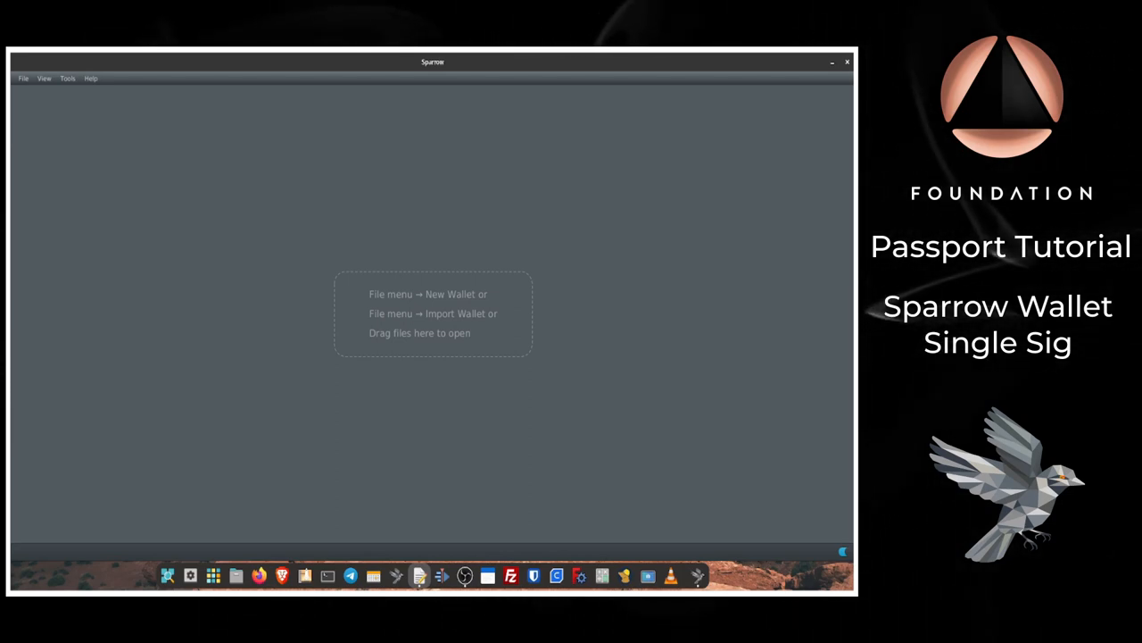
{"action": "mouse_move", "coordinate": [712, 285]}
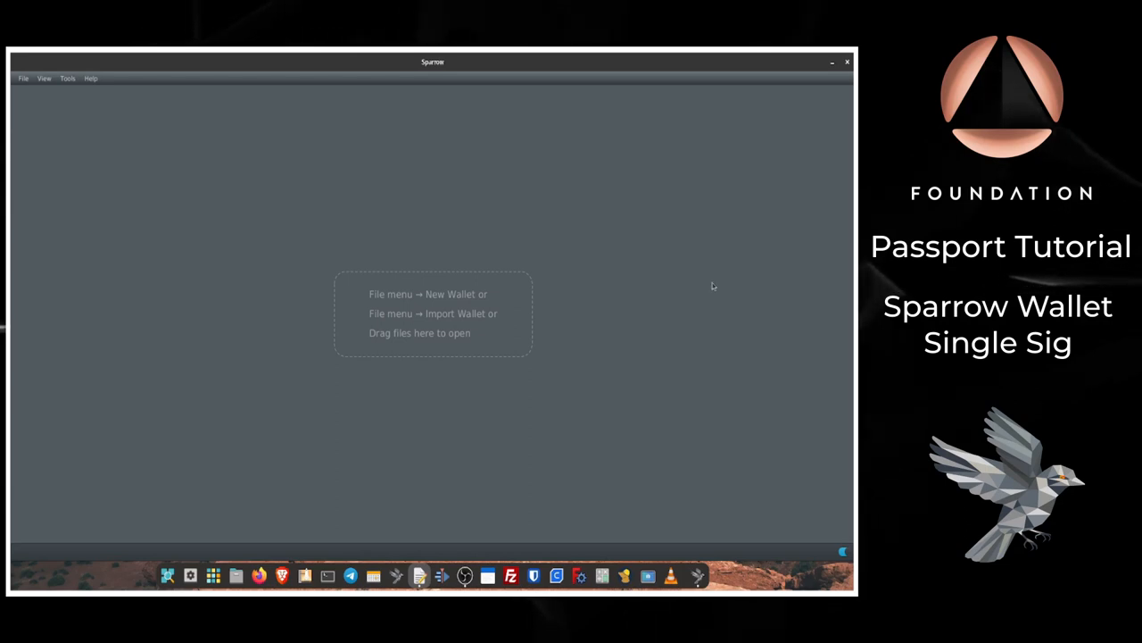
Start a new wallet from the File menu and enter the name 'Passport 1'
{"action": "left_click", "coordinate": [24, 78]}
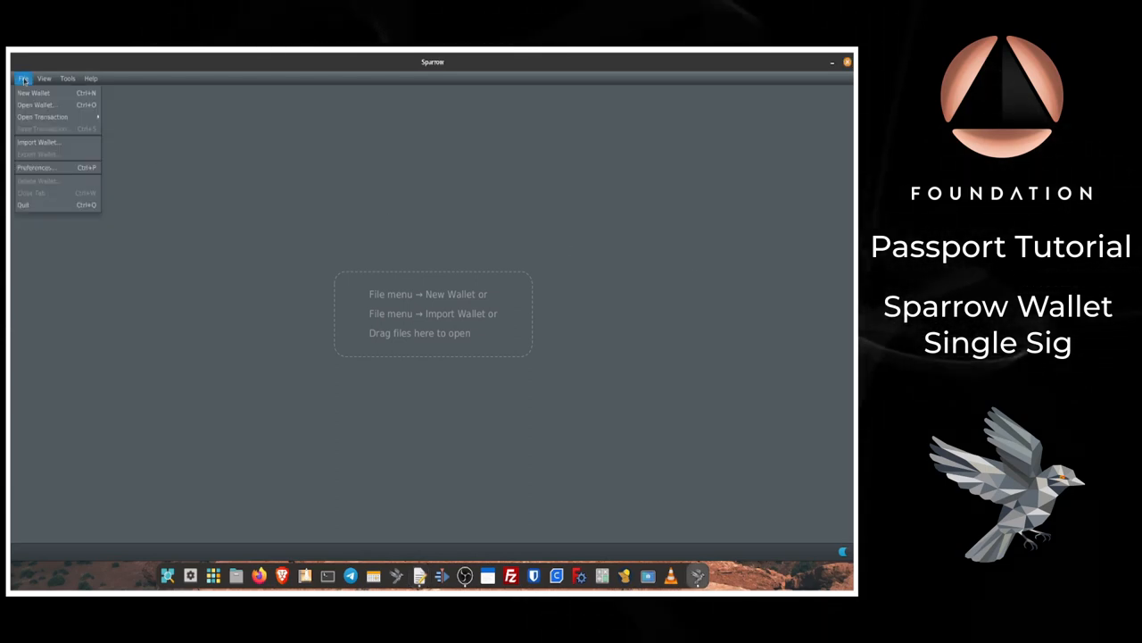
{"action": "left_click", "coordinate": [33, 92]}
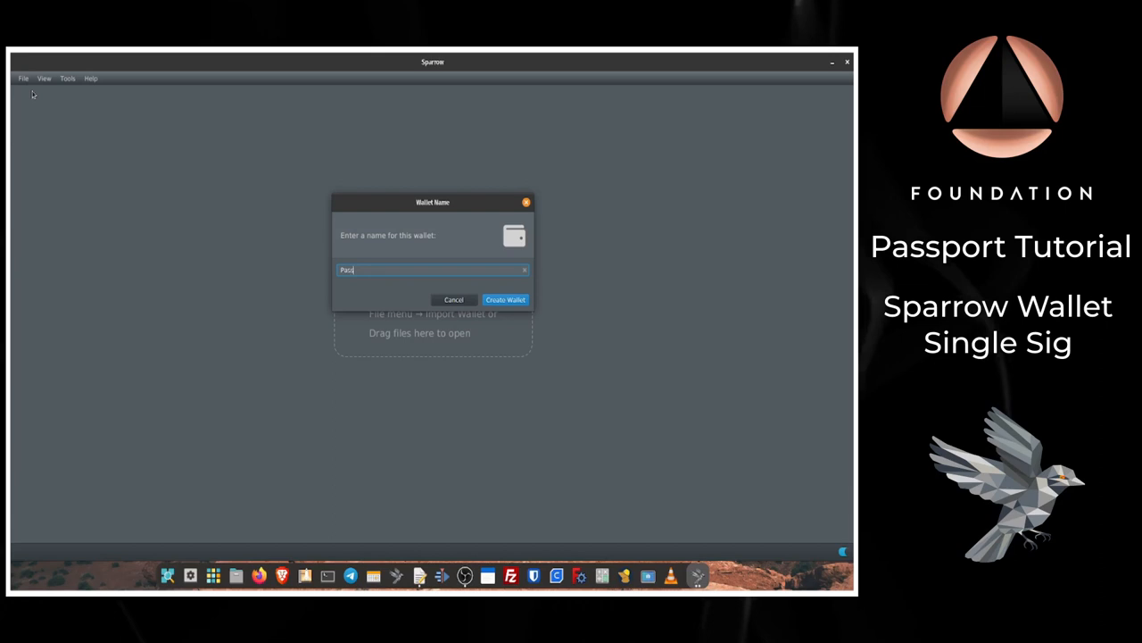
{"action": "type", "text": "Passport 1"}
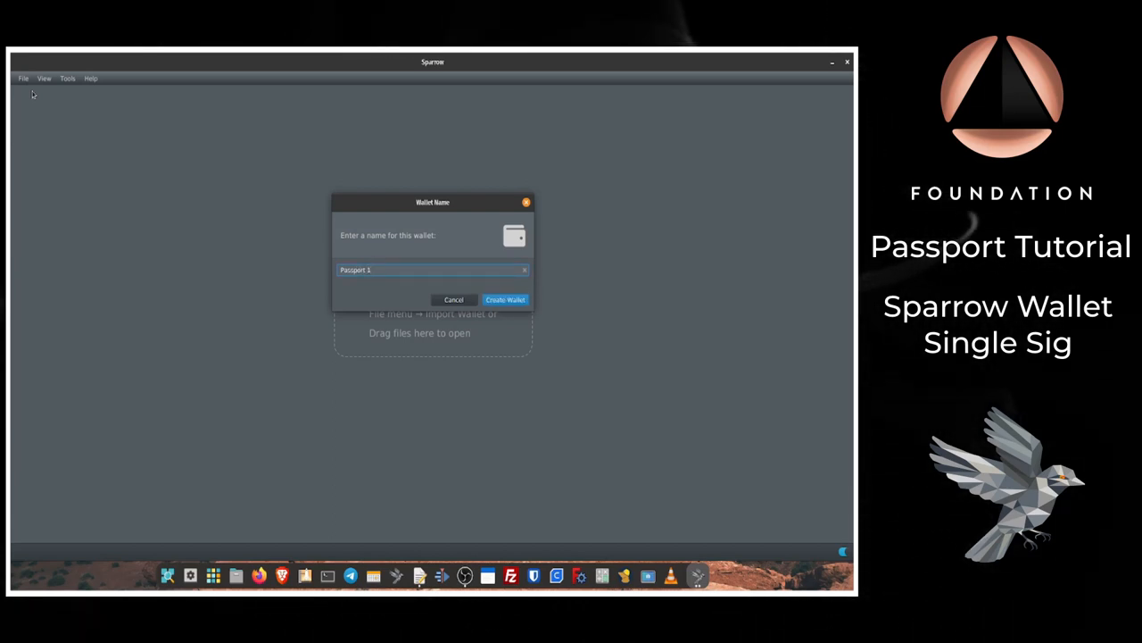
{"action": "mouse_move", "coordinate": [505, 299]}
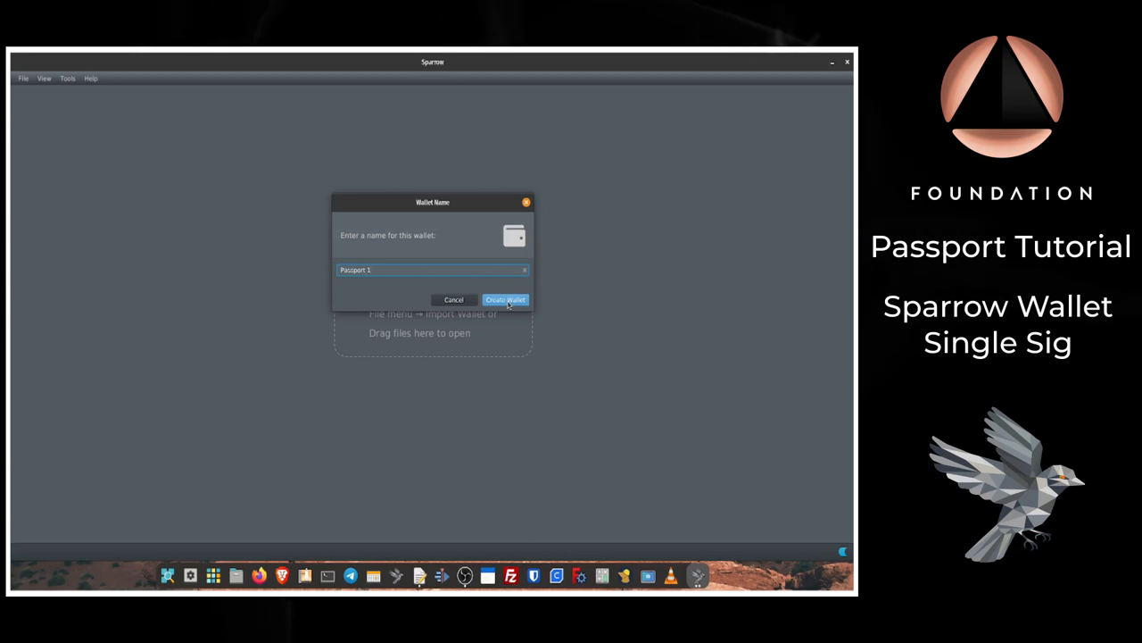
Create Passport 1 as Single Signature, Native Segwit, importing from an airgapped hardware wallet
{"action": "left_click", "coordinate": [505, 299]}
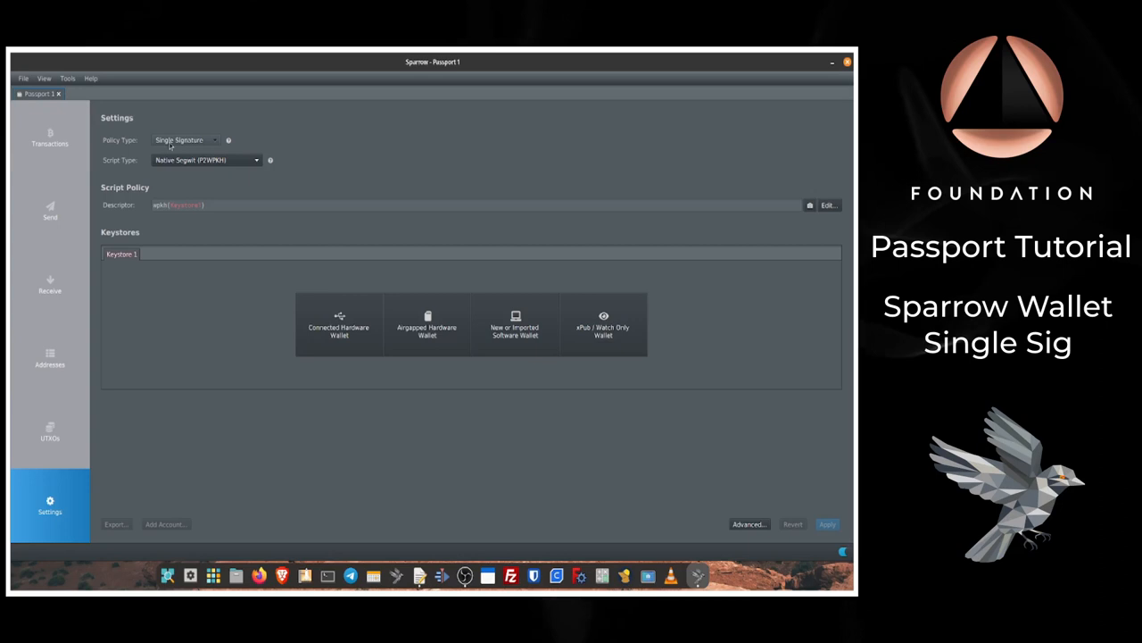
{"action": "left_click", "coordinate": [185, 140]}
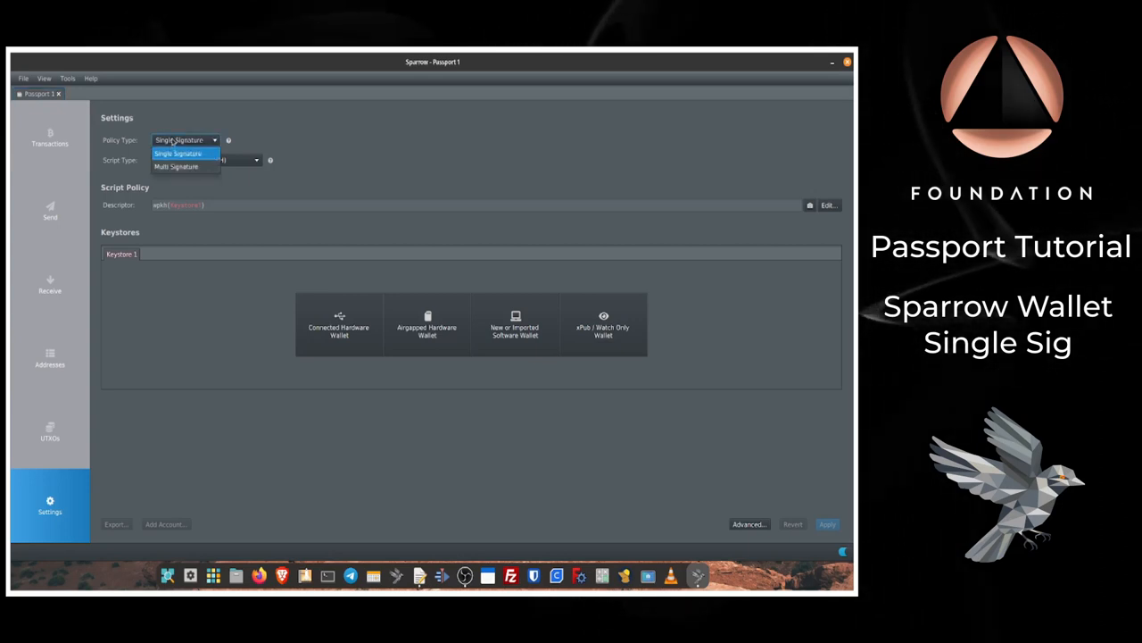
{"action": "left_click", "coordinate": [179, 153]}
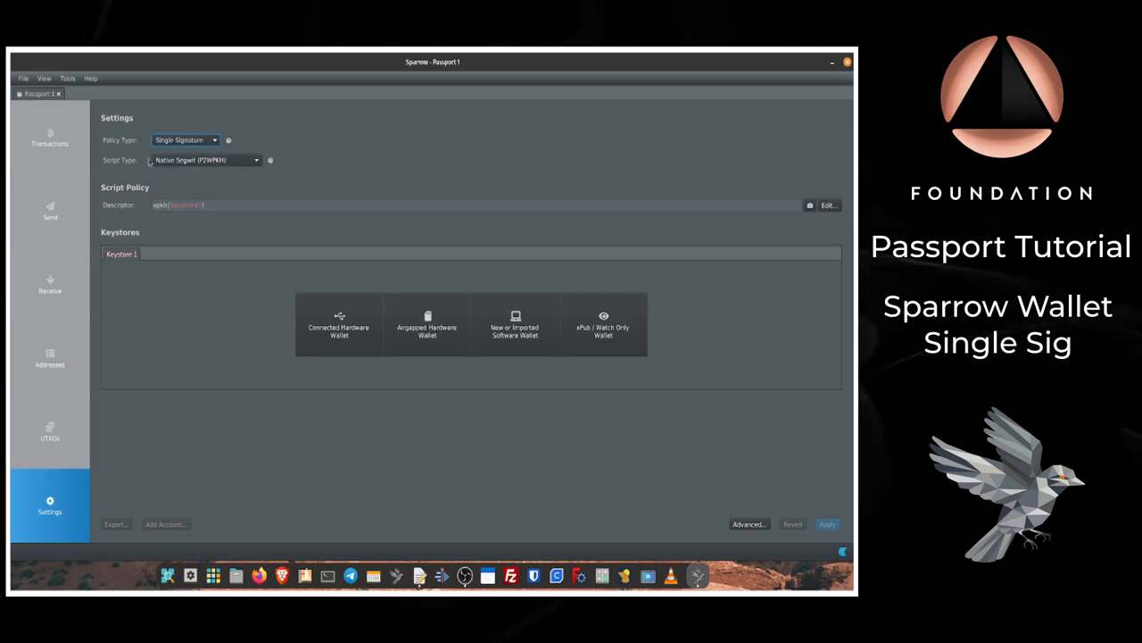
{"action": "left_click", "coordinate": [205, 160]}
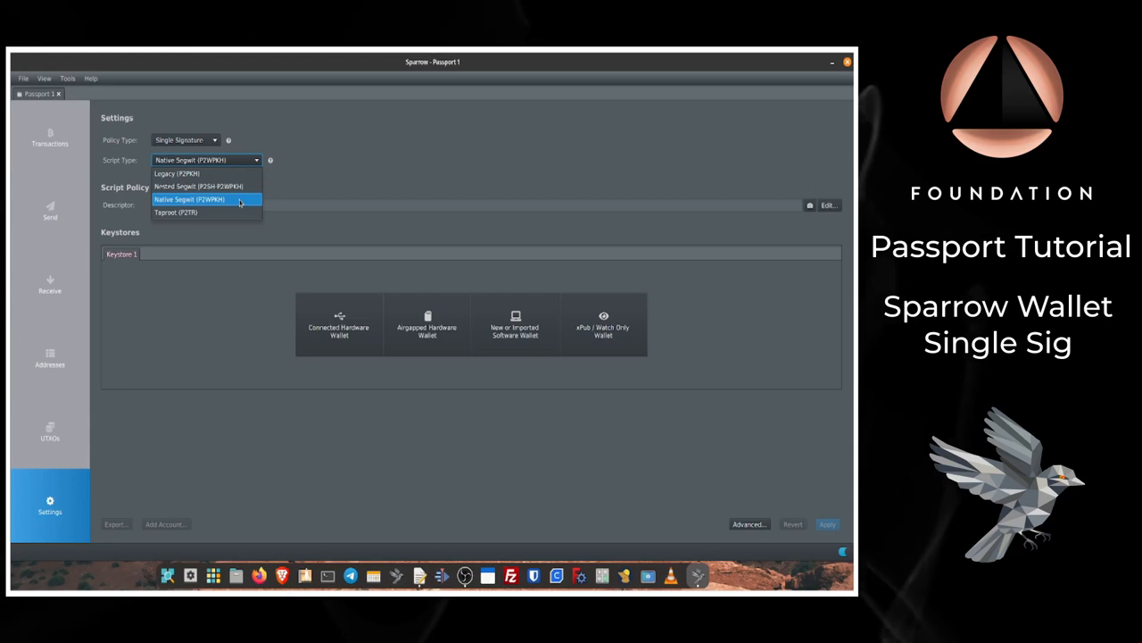
{"action": "left_click", "coordinate": [188, 199]}
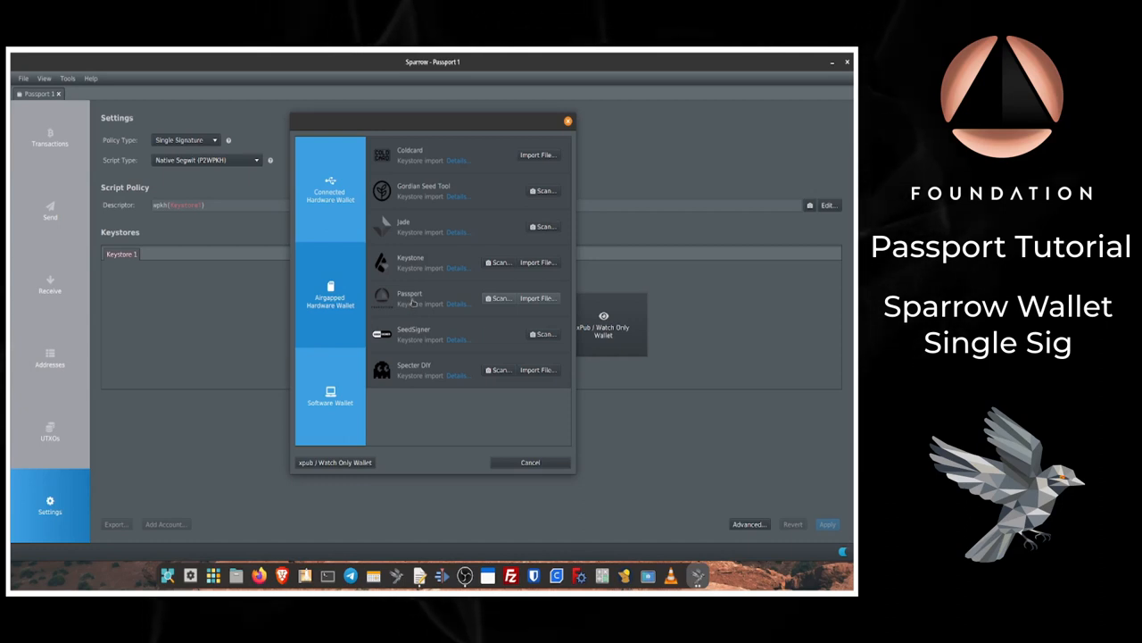
{"action": "left_click", "coordinate": [498, 298]}
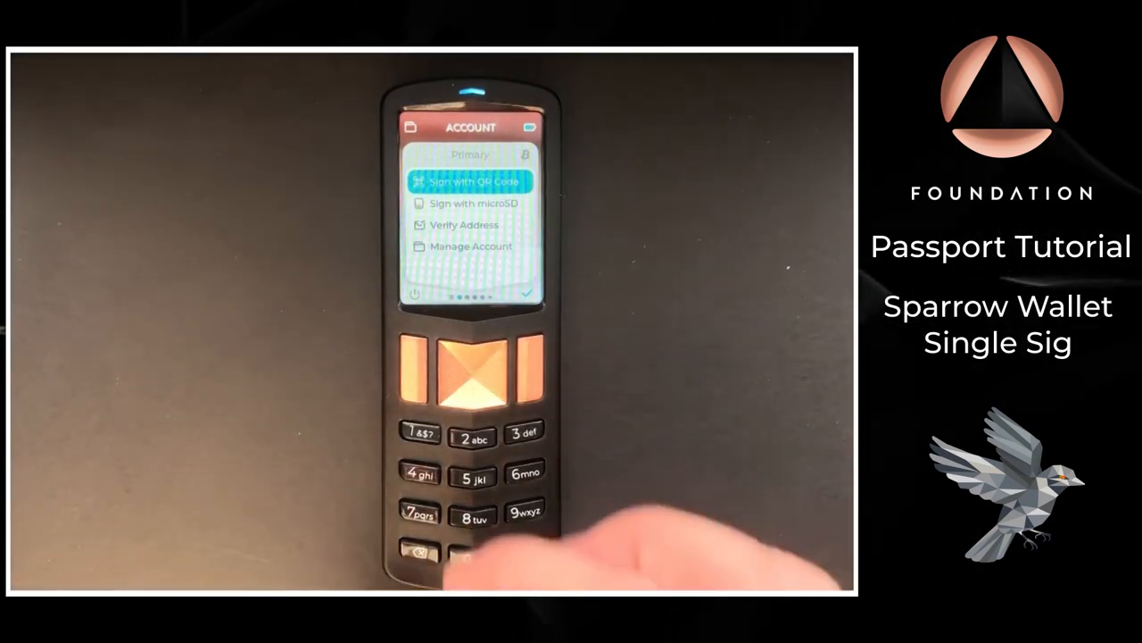
On Passport, connect the account to Sparrow through Manage Account, exporting by QR code
{"action": "left_click", "coordinate": [524, 370]}
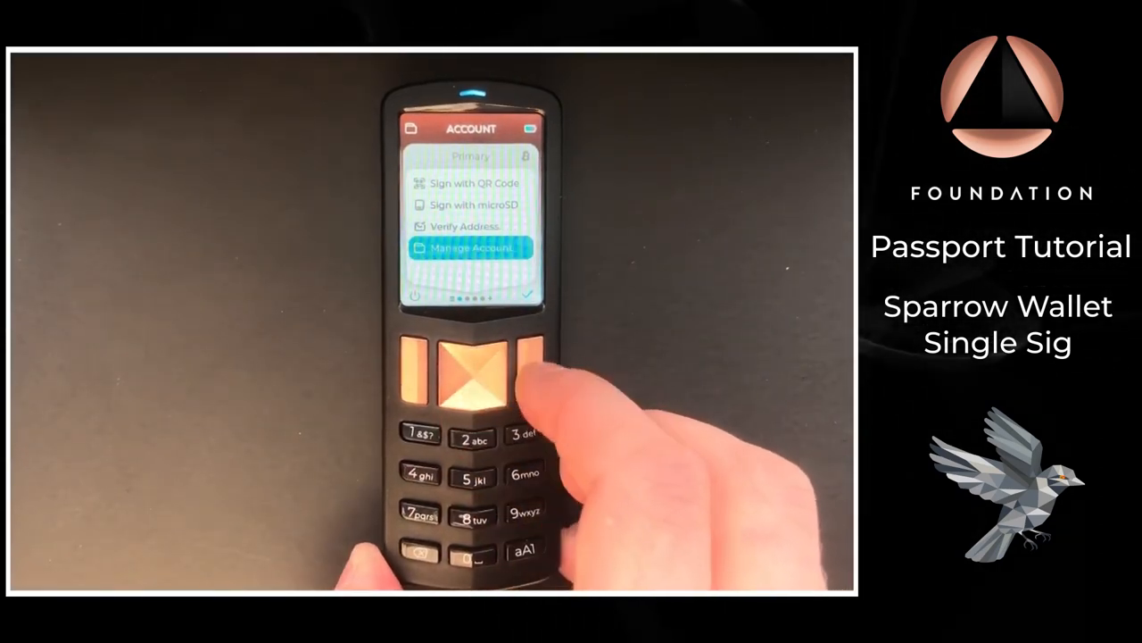
{"action": "left_click", "coordinate": [470, 373]}
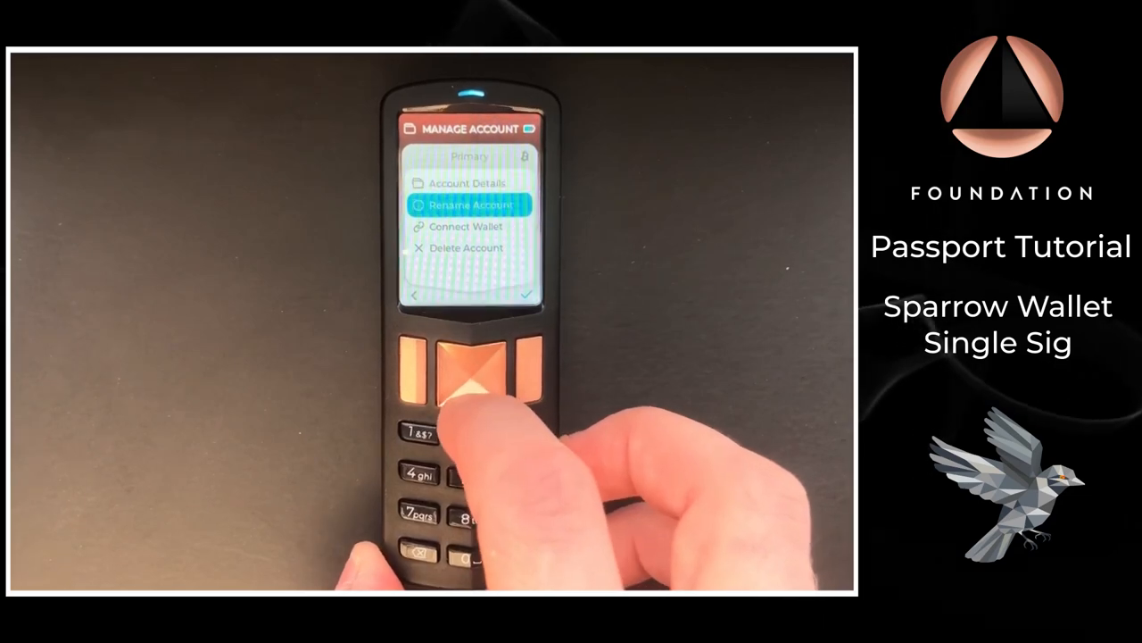
{"action": "left_click", "coordinate": [471, 374]}
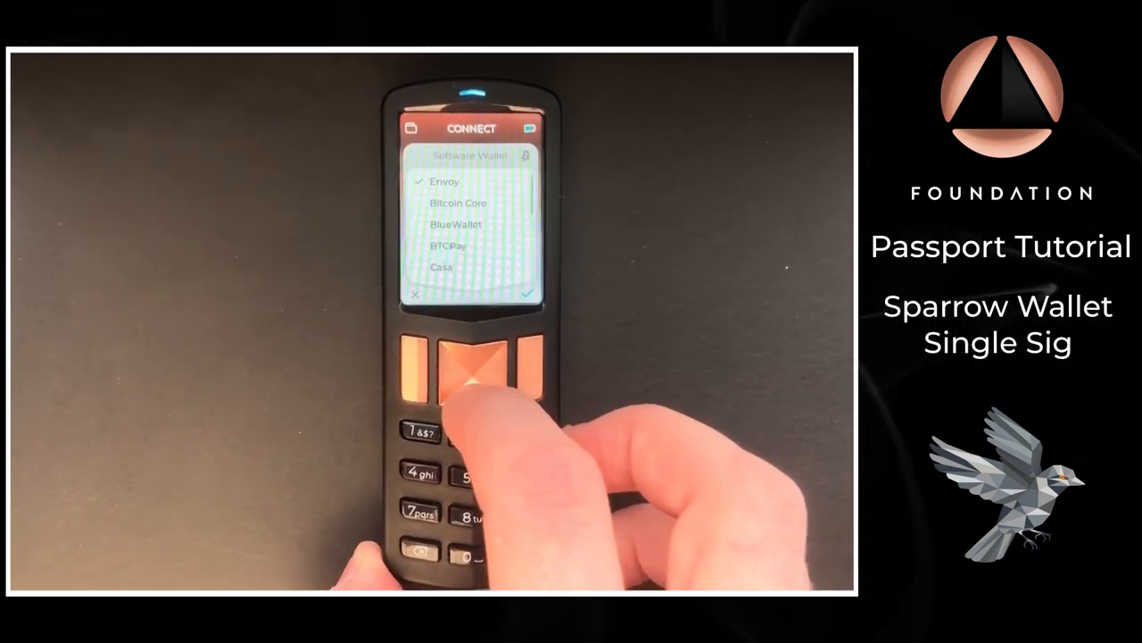
{"action": "left_click", "coordinate": [470, 368]}
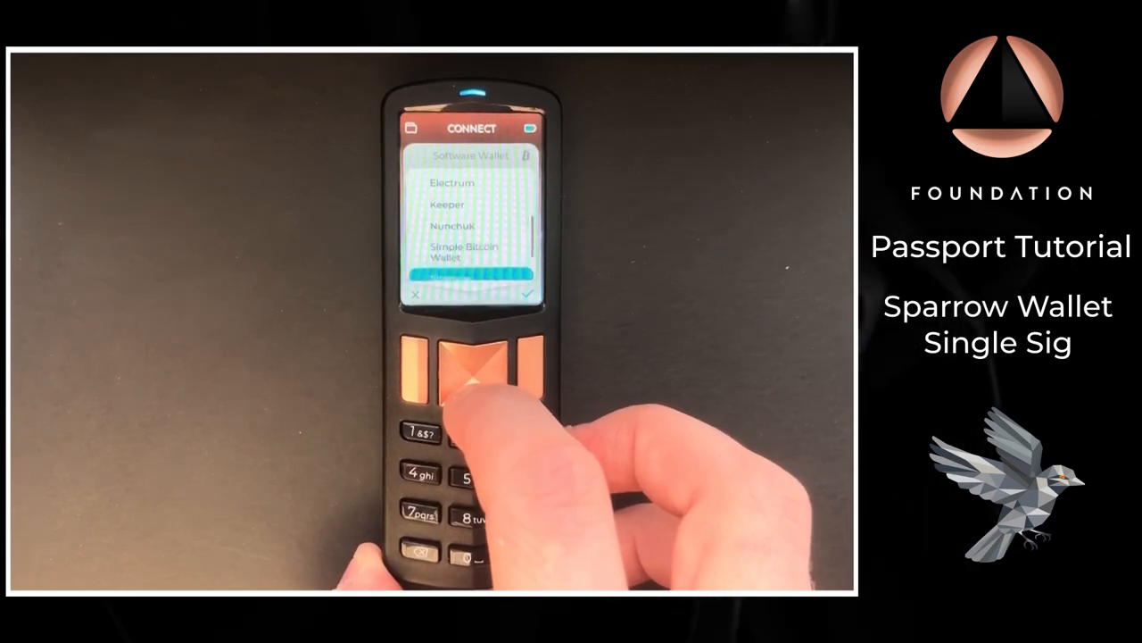
{"action": "left_click", "coordinate": [473, 370]}
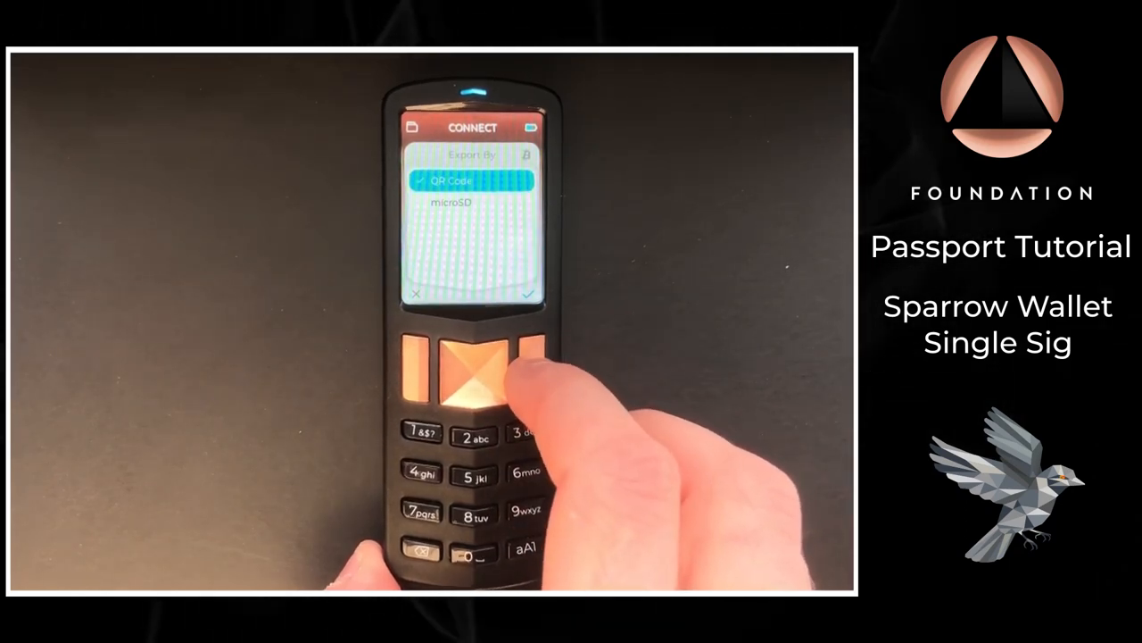
{"action": "left_click", "coordinate": [471, 365]}
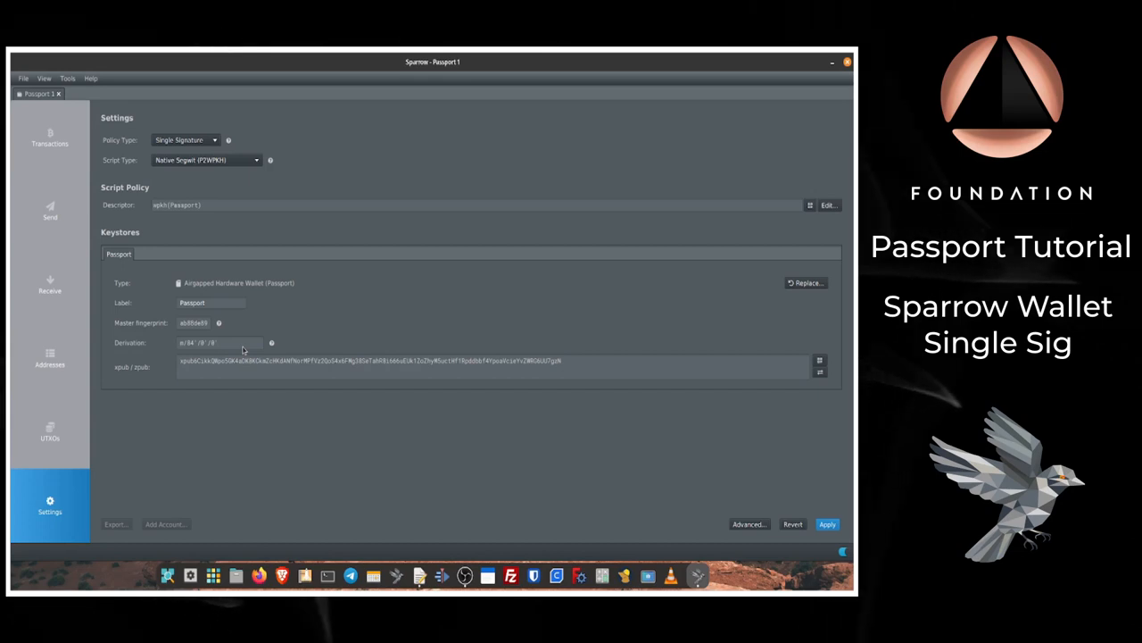
{"action": "mouse_move", "coordinate": [228, 323]}
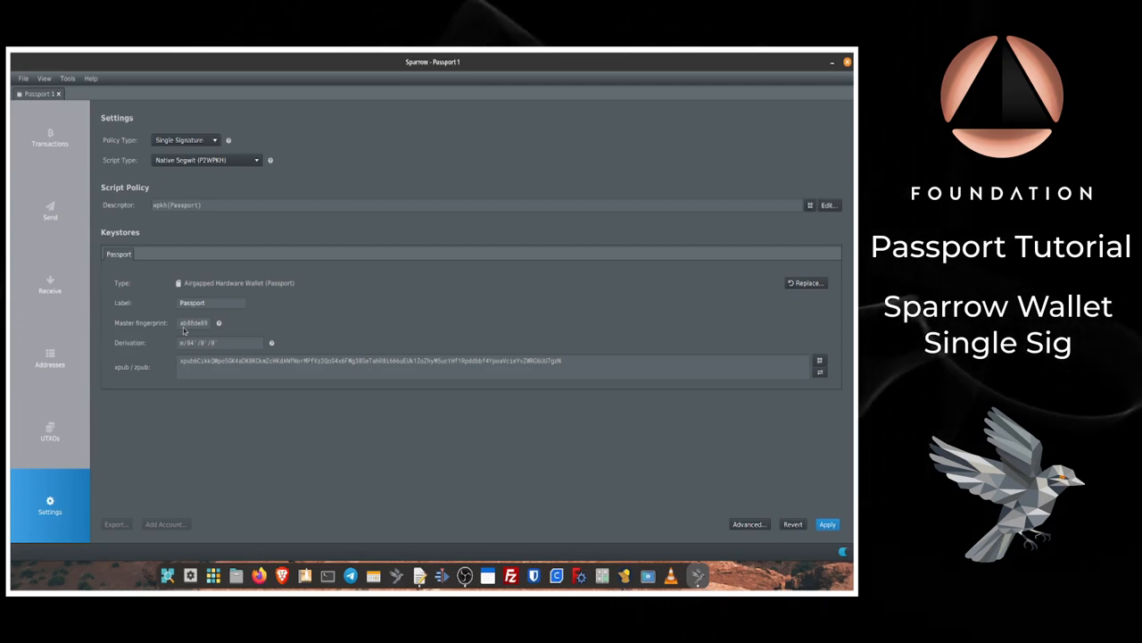
{"action": "mouse_move", "coordinate": [217, 347]}
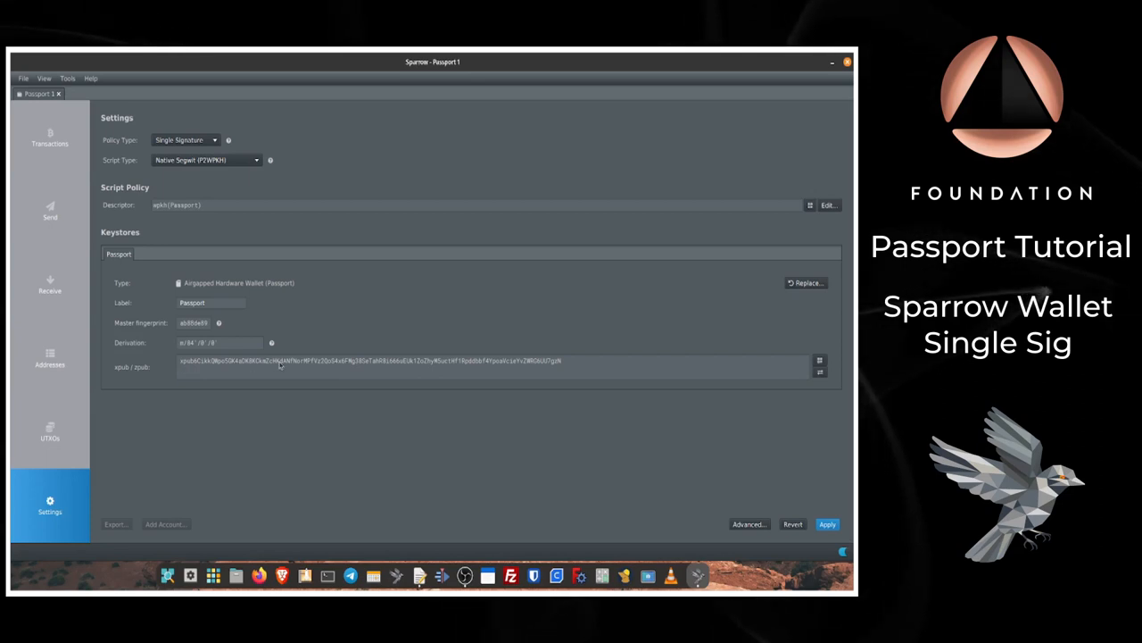
{"action": "mouse_move", "coordinate": [290, 395]}
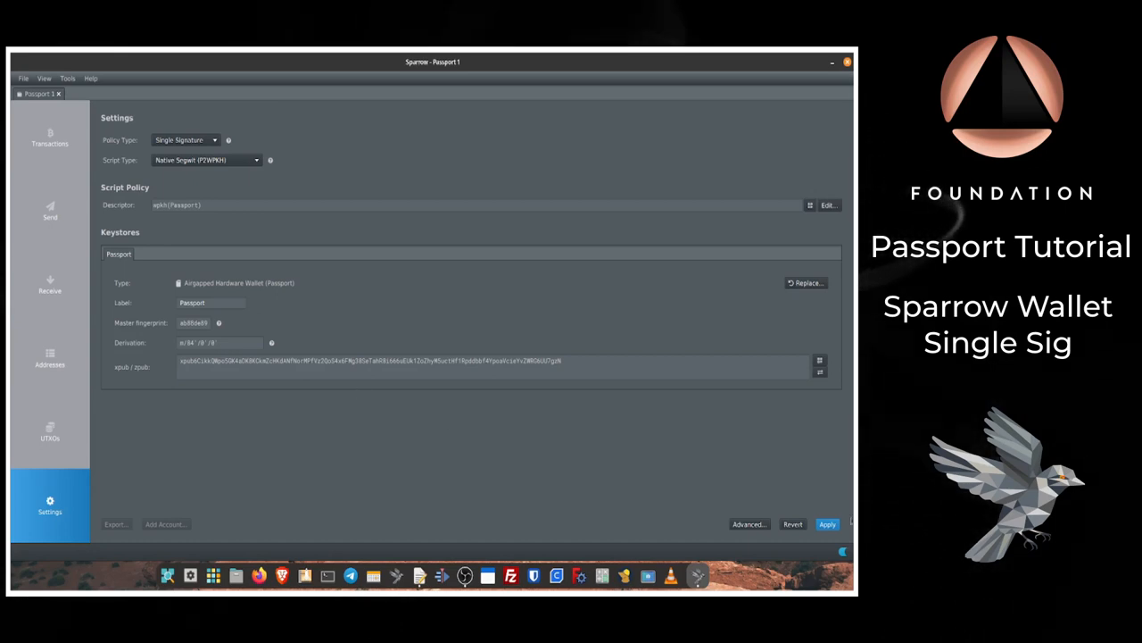
Apply the imported Passport keystore, with fingerprint, derivation and xpub, to Passport 1
{"action": "left_click", "coordinate": [827, 524]}
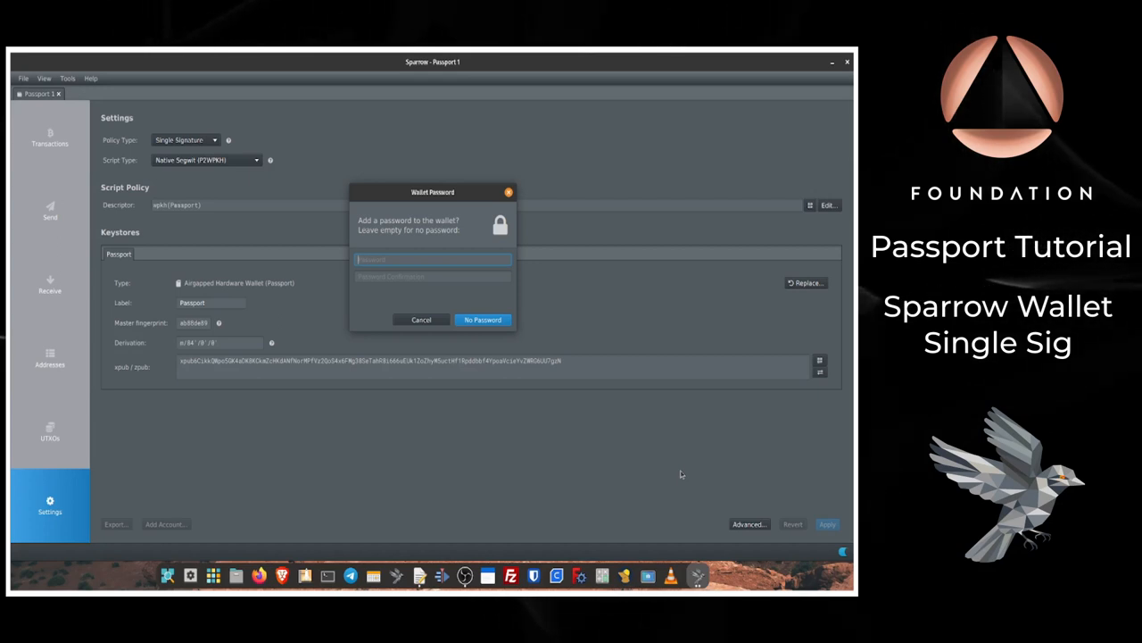
Save Passport 1 with no password and display its receive address and QR code
{"action": "left_click", "coordinate": [482, 319]}
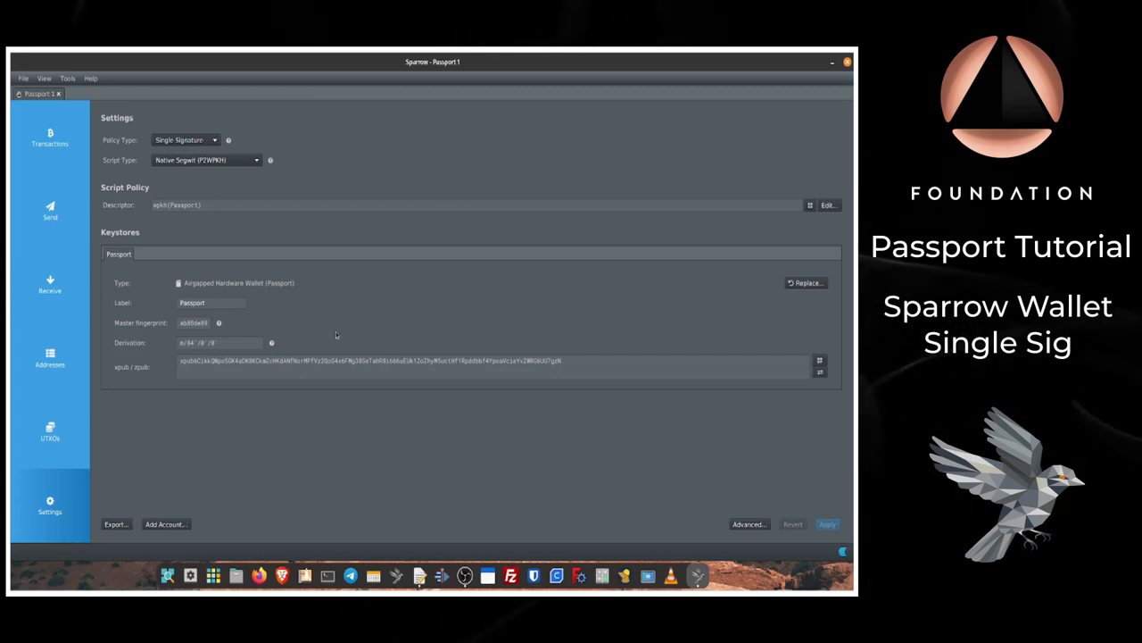
{"action": "left_click", "coordinate": [49, 284]}
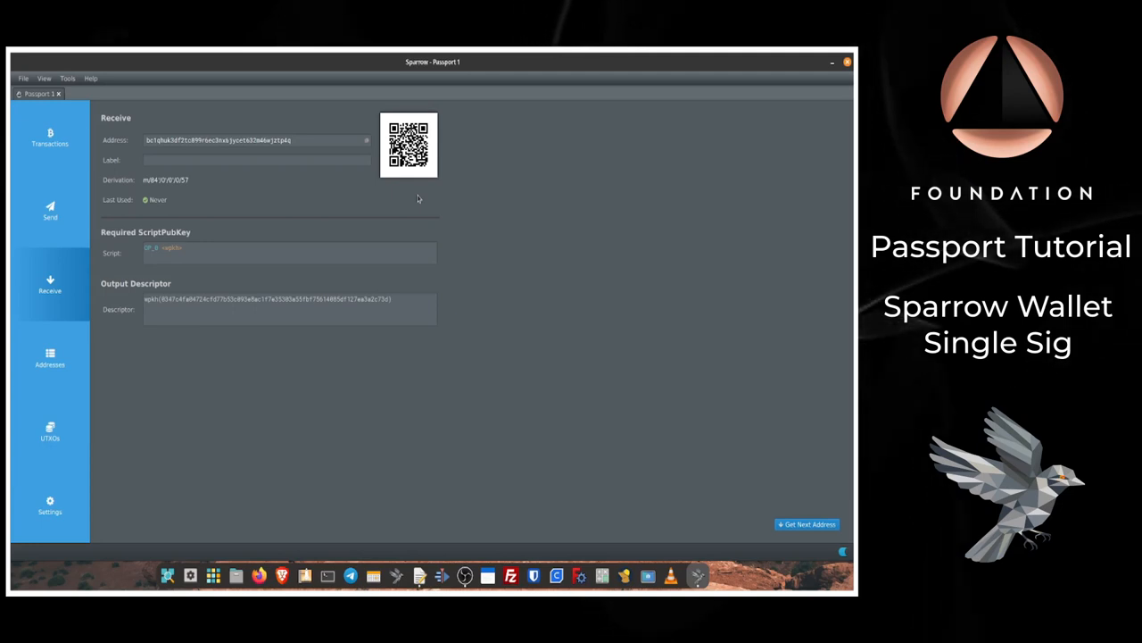
{"action": "mouse_move", "coordinate": [289, 152]}
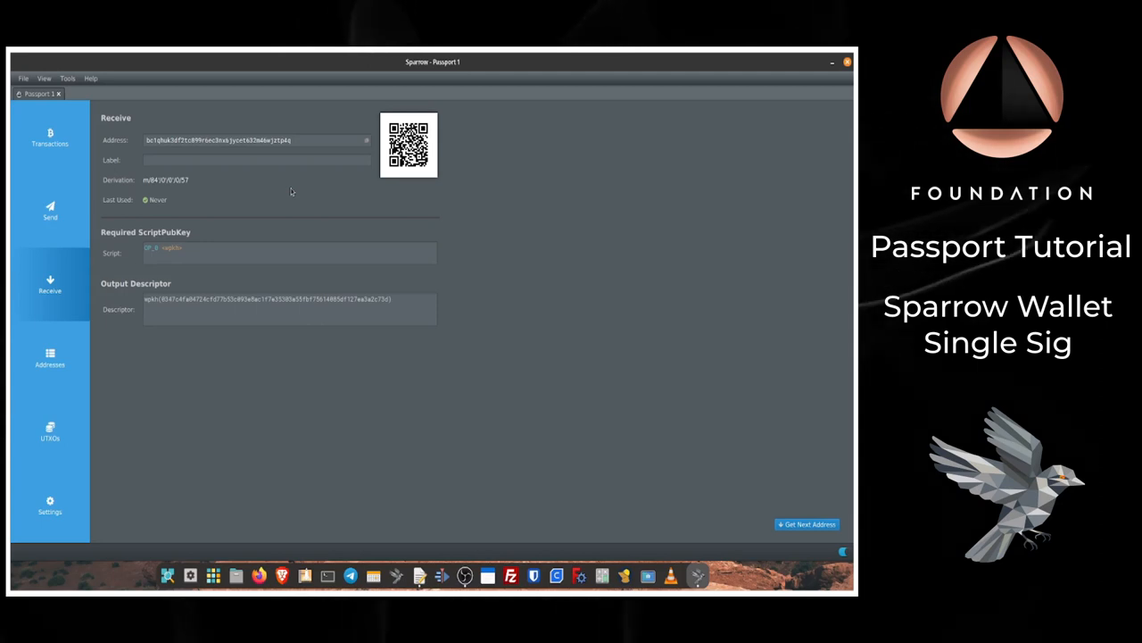
{"action": "left_click", "coordinate": [50, 134]}
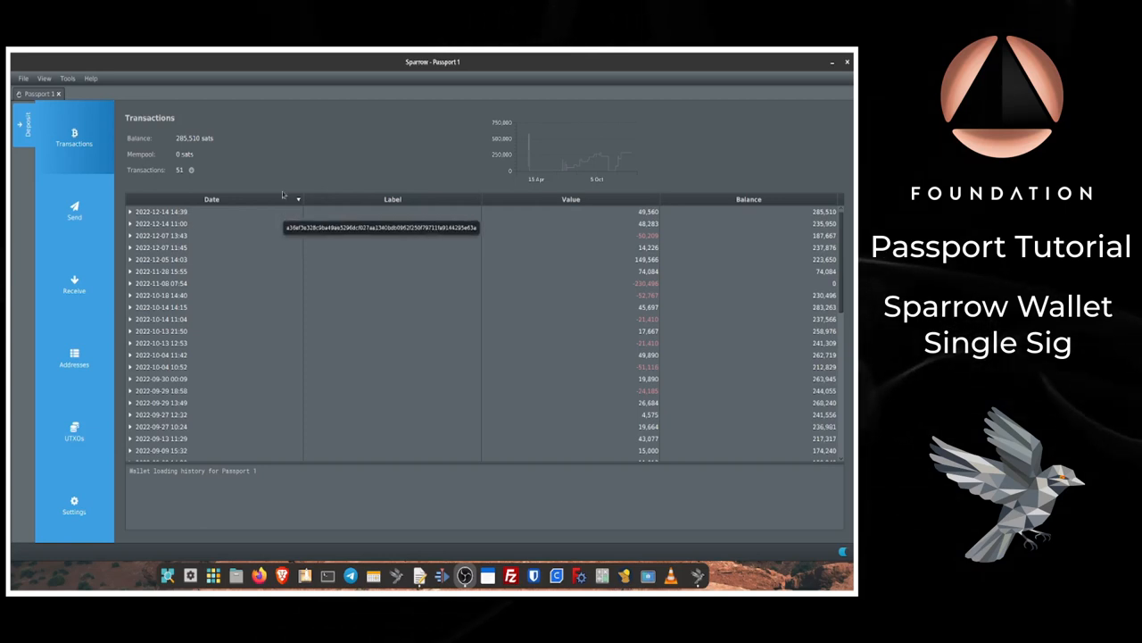
{"action": "mouse_move", "coordinate": [283, 183]}
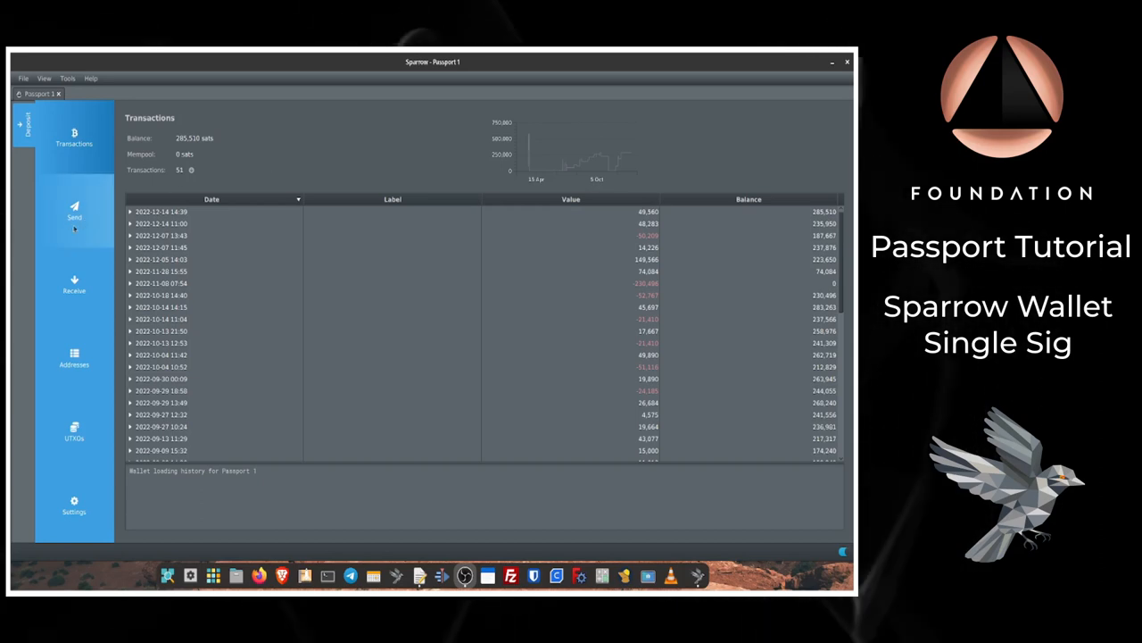
Draft a 50,000-sat payment to the bc1q recipient address labelled 'Test'
{"action": "left_click", "coordinate": [74, 211]}
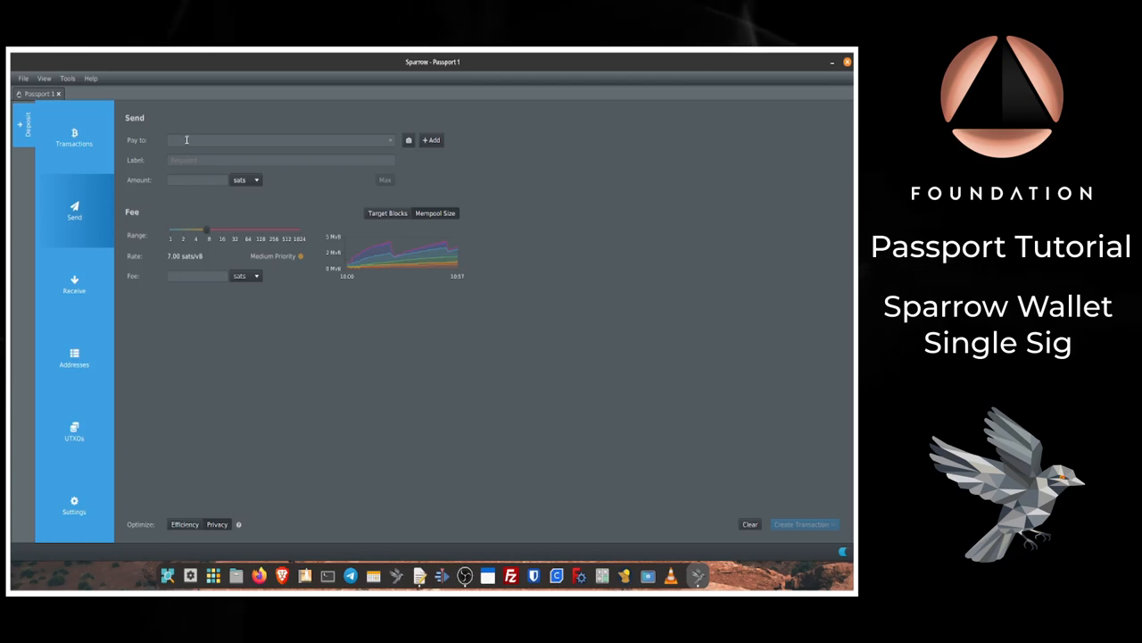
{"action": "left_click", "coordinate": [277, 140]}
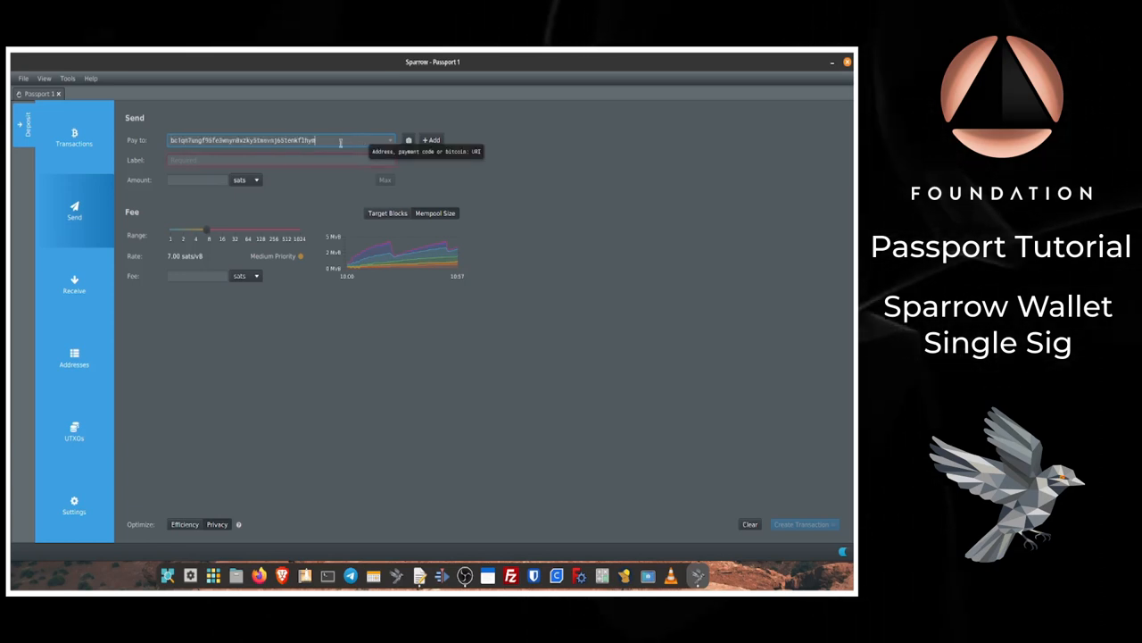
{"action": "mouse_move", "coordinate": [328, 160]}
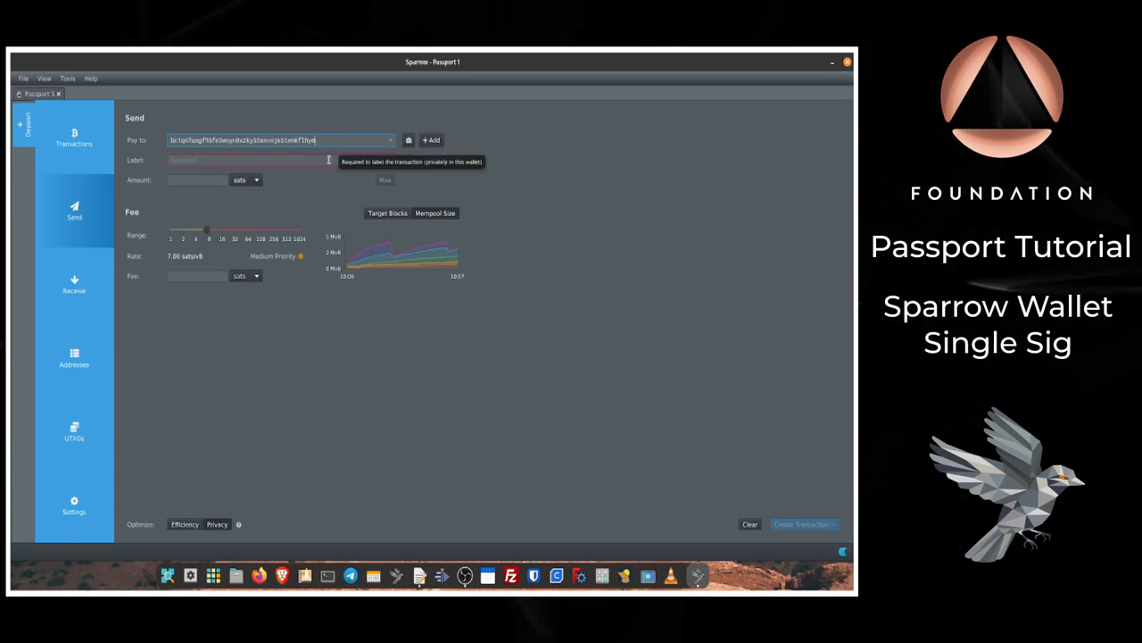
{"action": "left_click", "coordinate": [281, 159]}
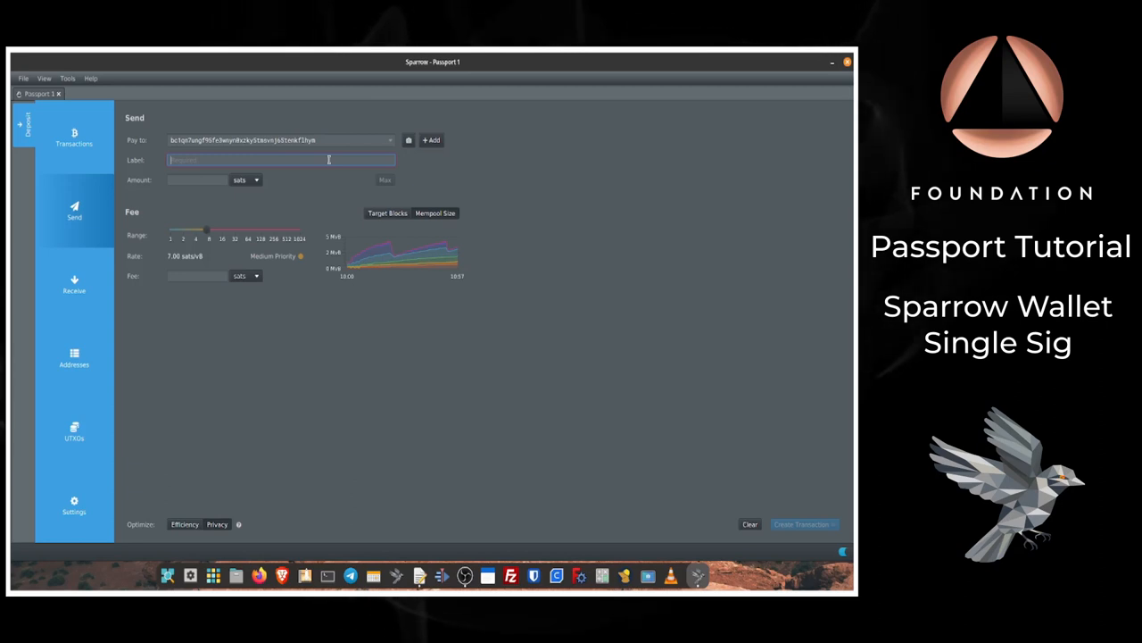
{"action": "type", "text": "Test"}
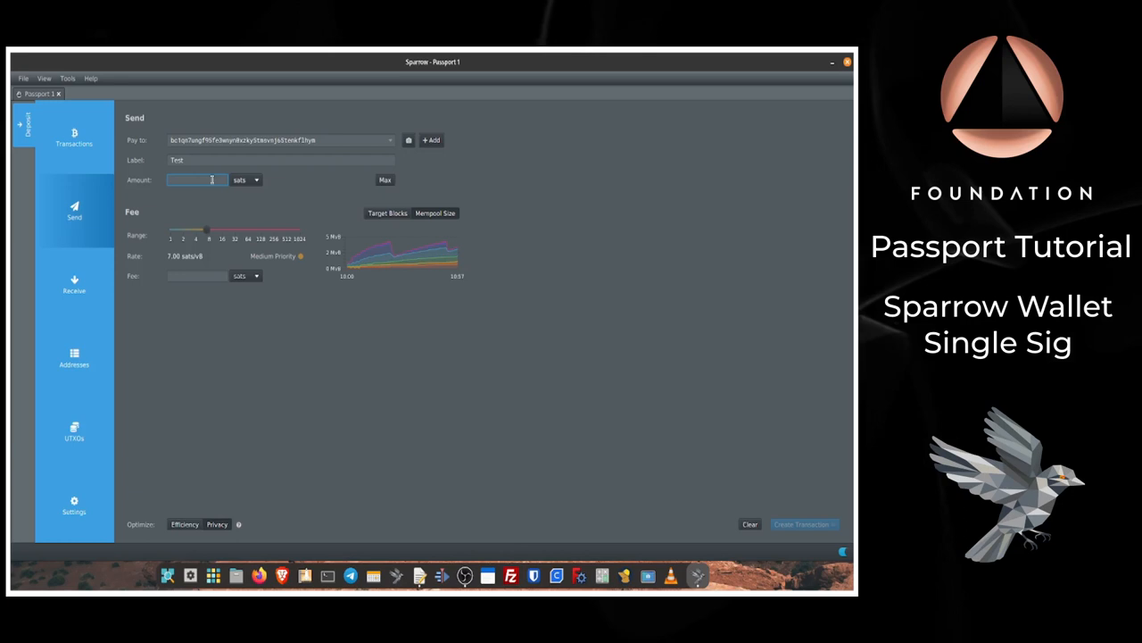
{"action": "type", "text": "5"}
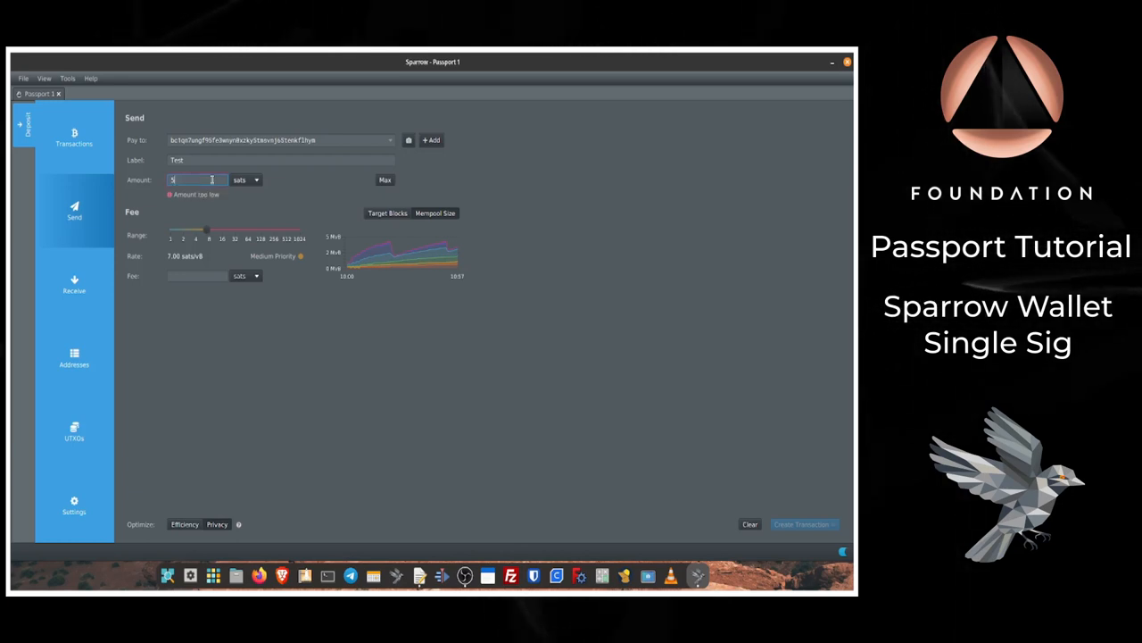
{"action": "type", "text": "0,000"}
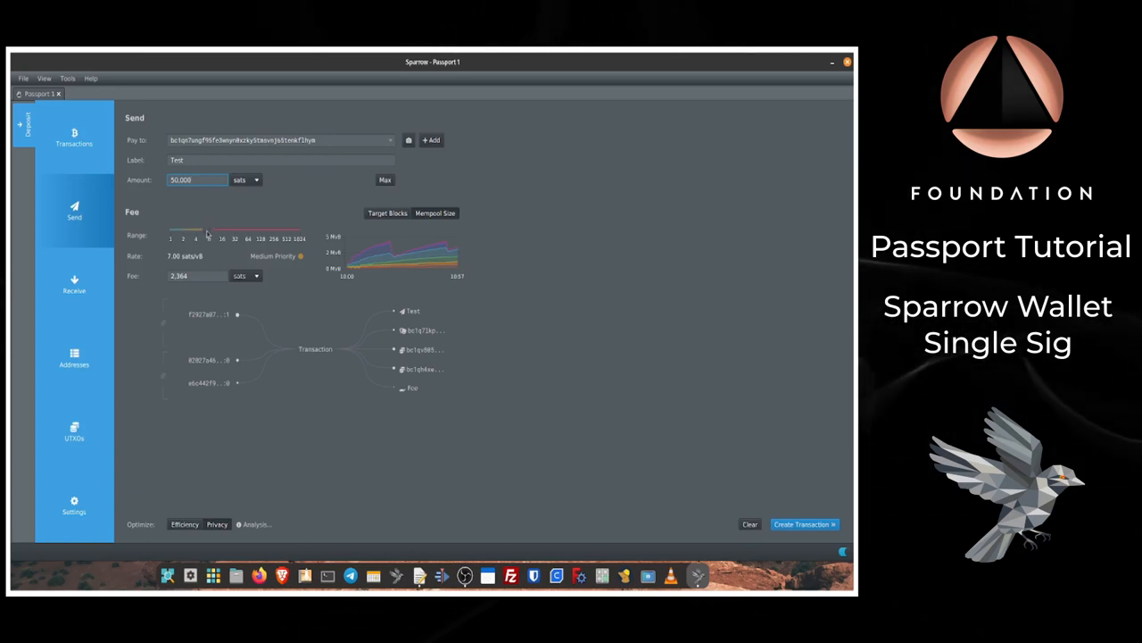
Raise the fee rate to high priority, then lower it to 1 sat/vB
{"action": "left_click_drag", "start_coordinate": [207, 238], "coordinate": [257, 238]}
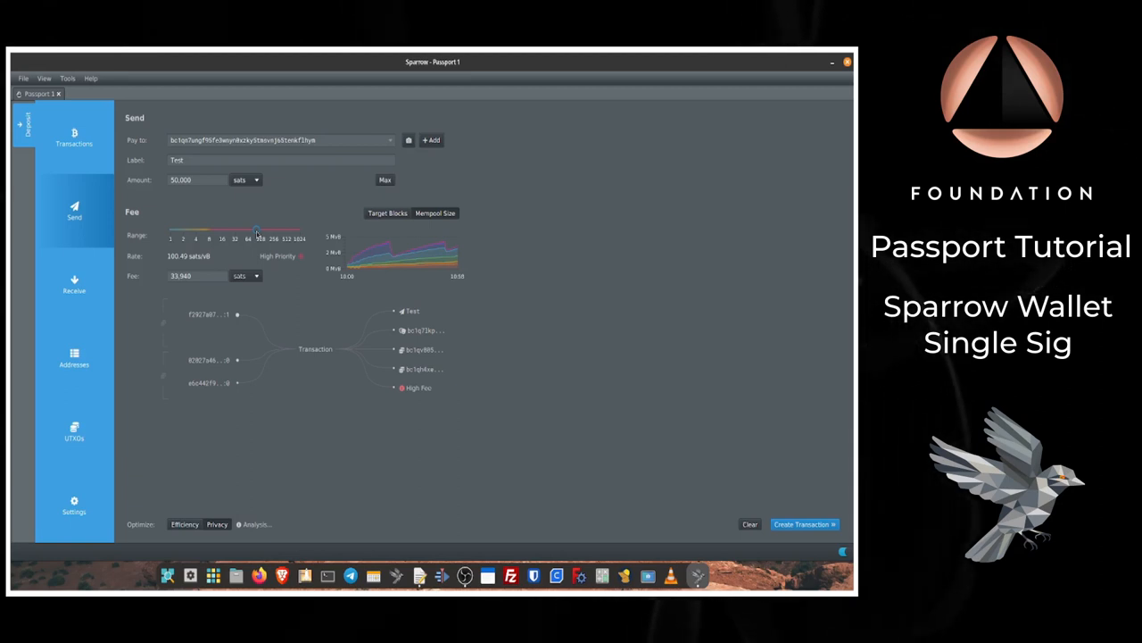
{"action": "left_click_drag", "start_coordinate": [256, 235], "coordinate": [170, 235]}
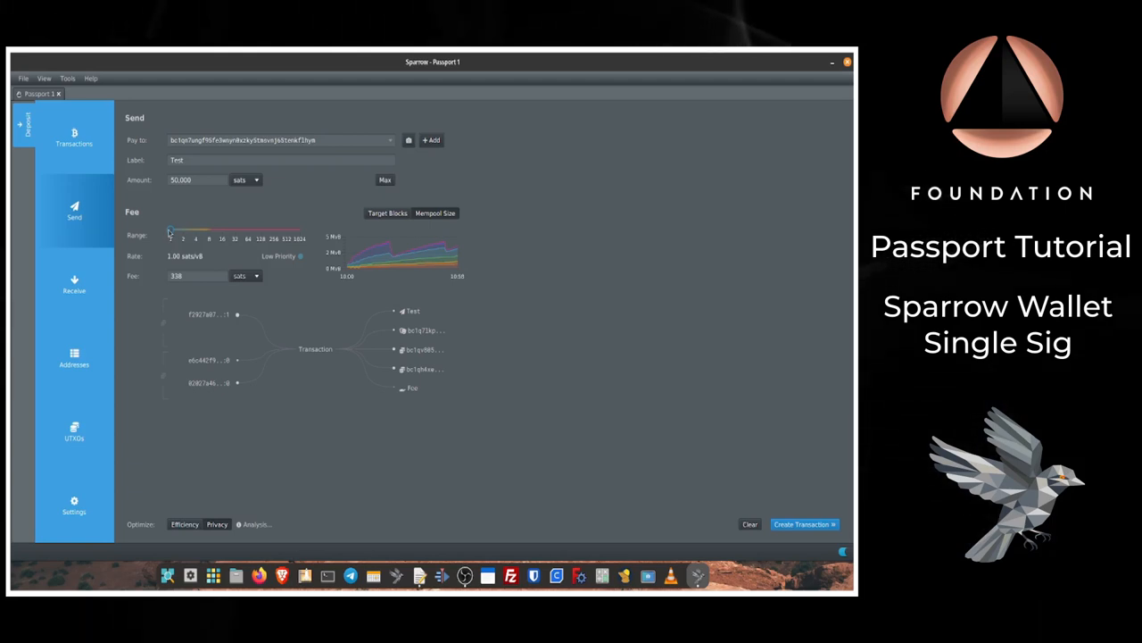
{"action": "mouse_move", "coordinate": [133, 283]}
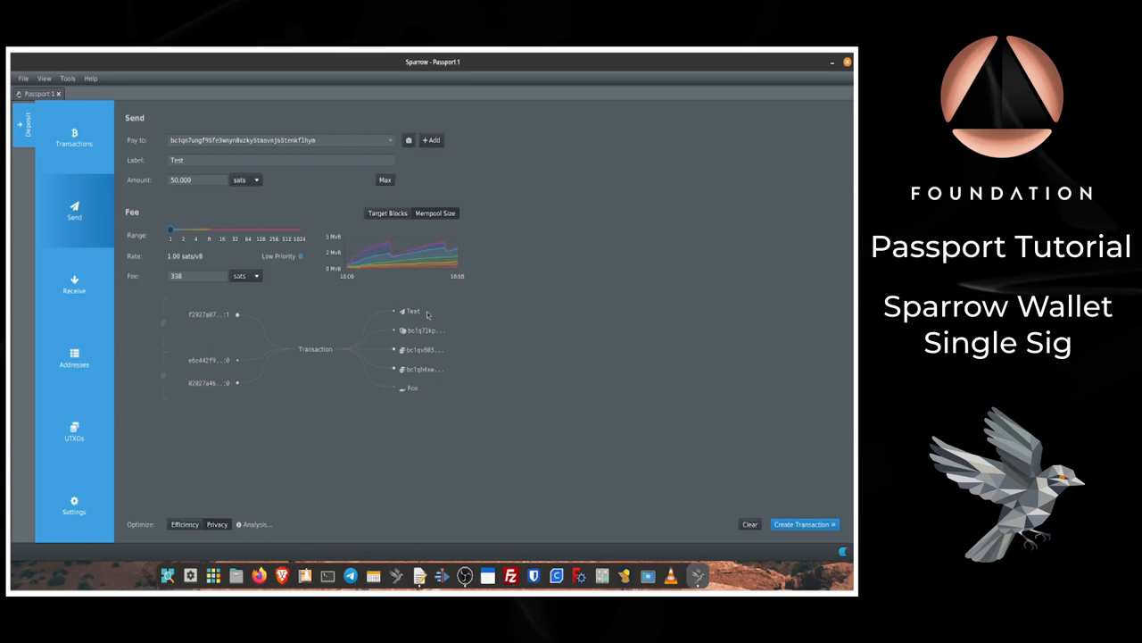
{"action": "mouse_move", "coordinate": [384, 422]}
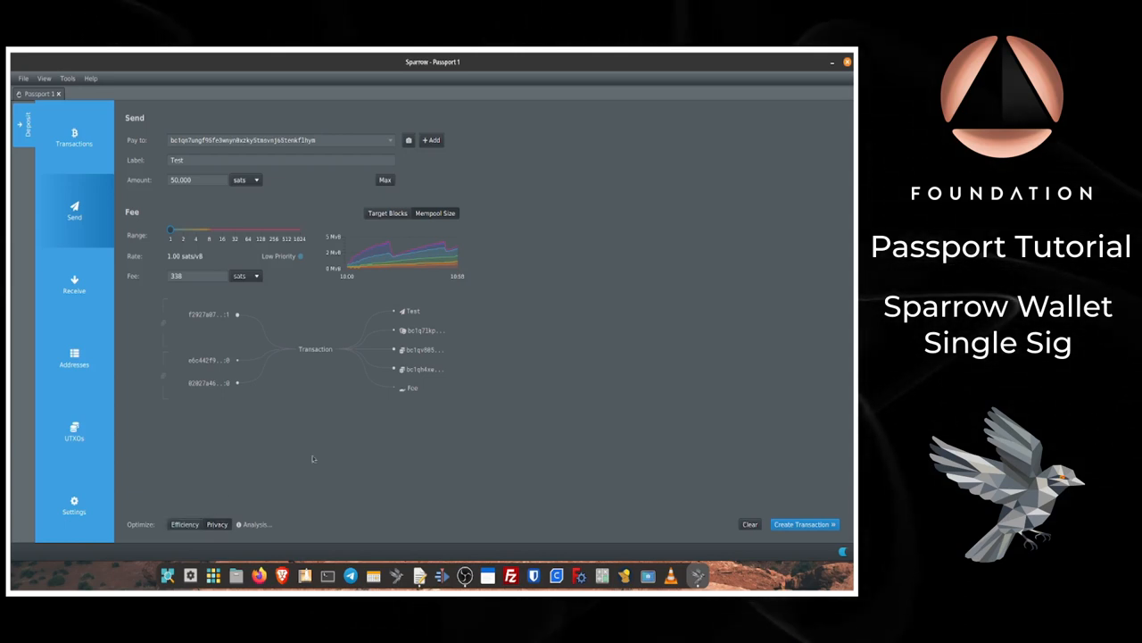
{"action": "mouse_move", "coordinate": [379, 391]}
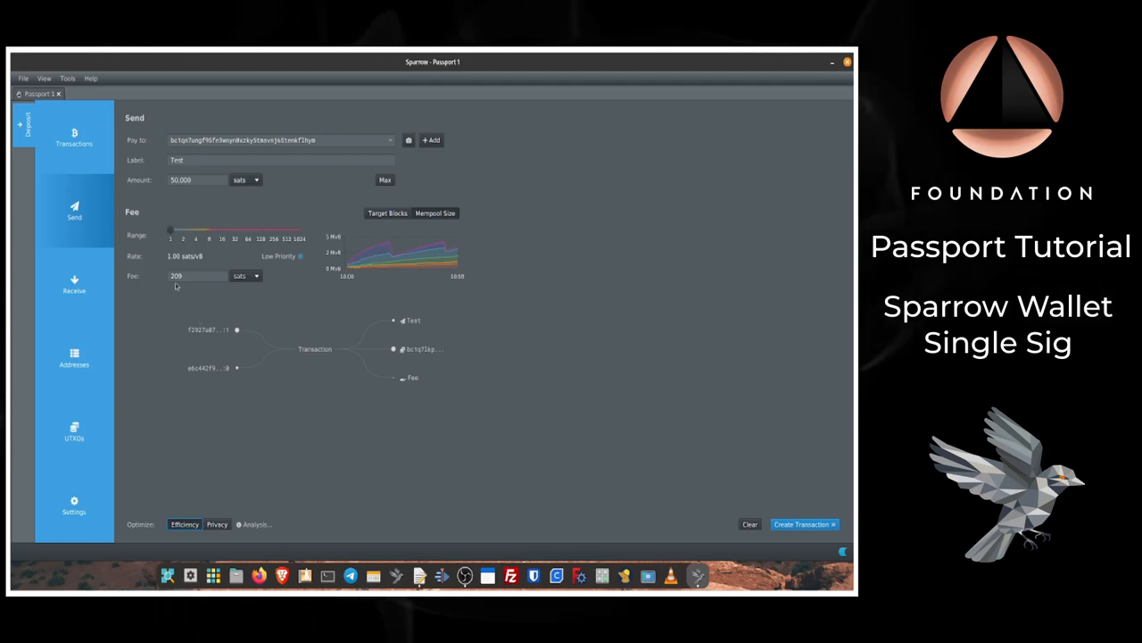
{"action": "mouse_move", "coordinate": [182, 293]}
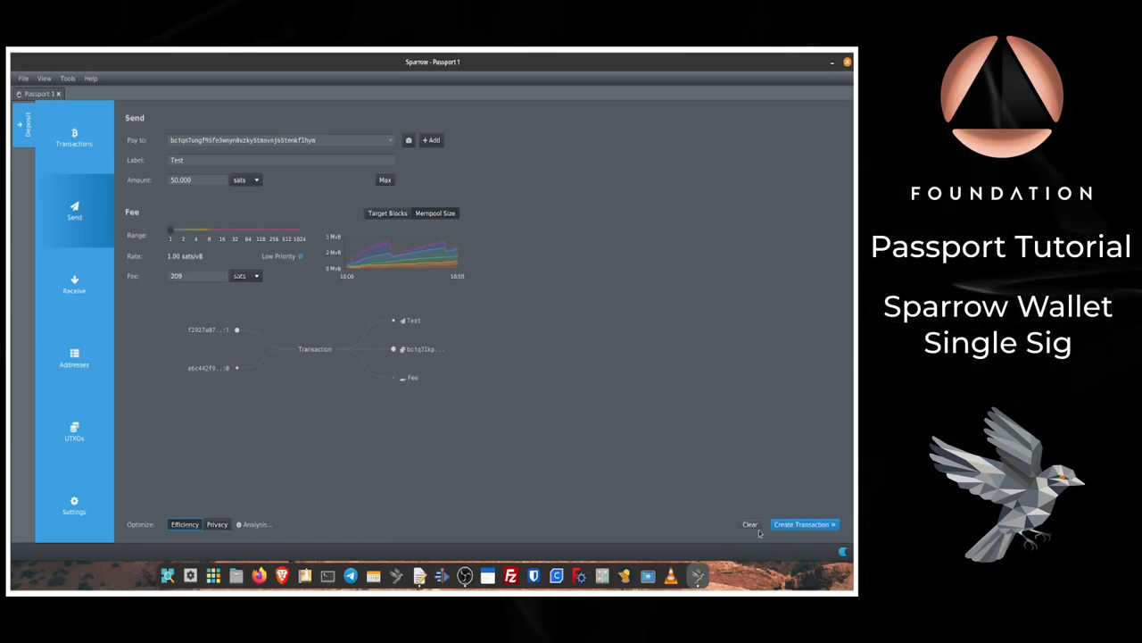
{"action": "left_click", "coordinate": [750, 524]}
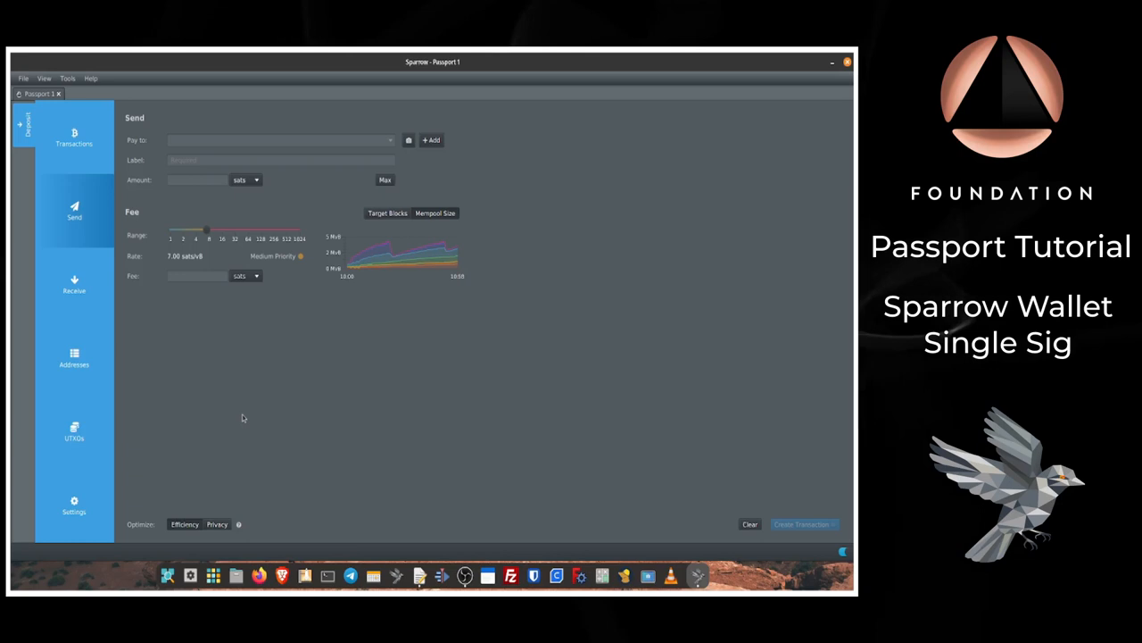
{"action": "left_click_drag", "start_coordinate": [209, 235], "coordinate": [200, 234]}
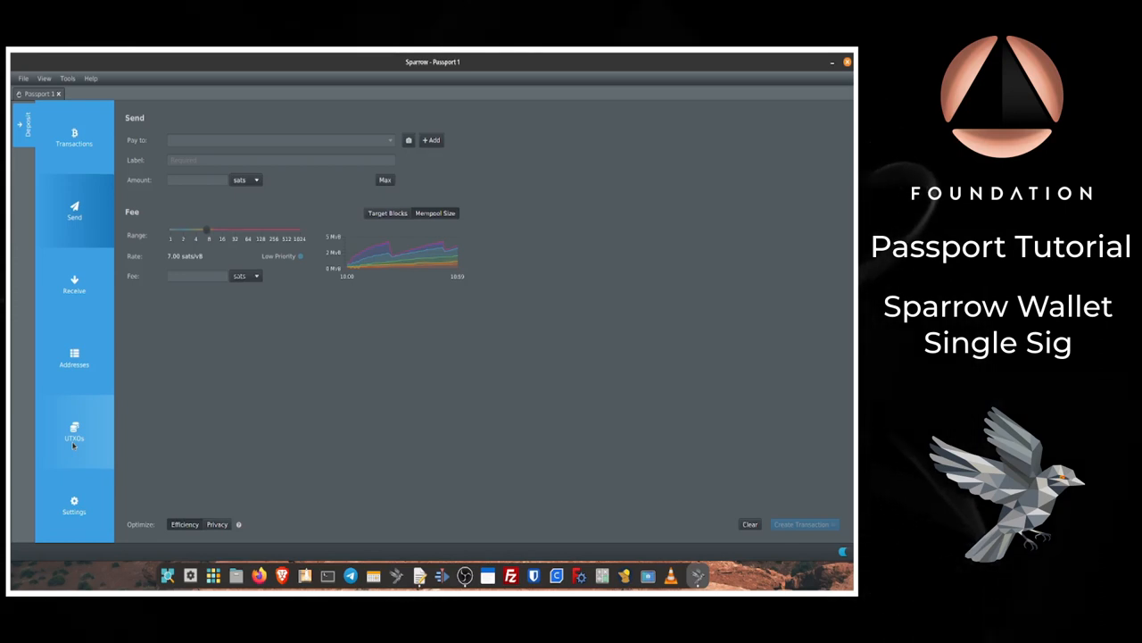
{"action": "left_click", "coordinate": [74, 431]}
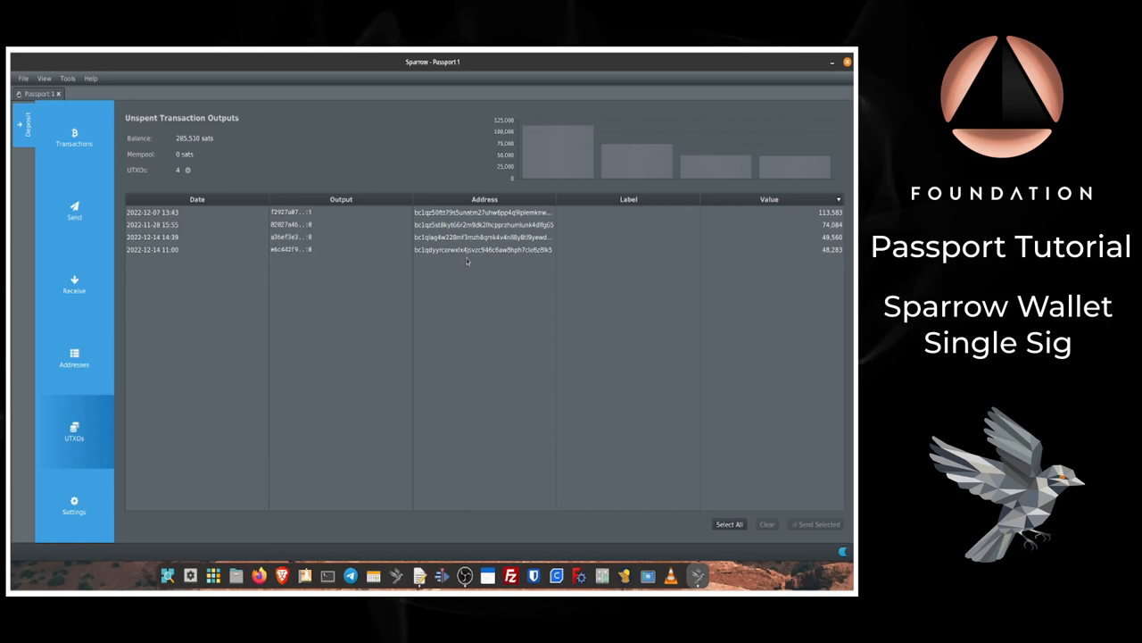
{"action": "mouse_move", "coordinate": [460, 294]}
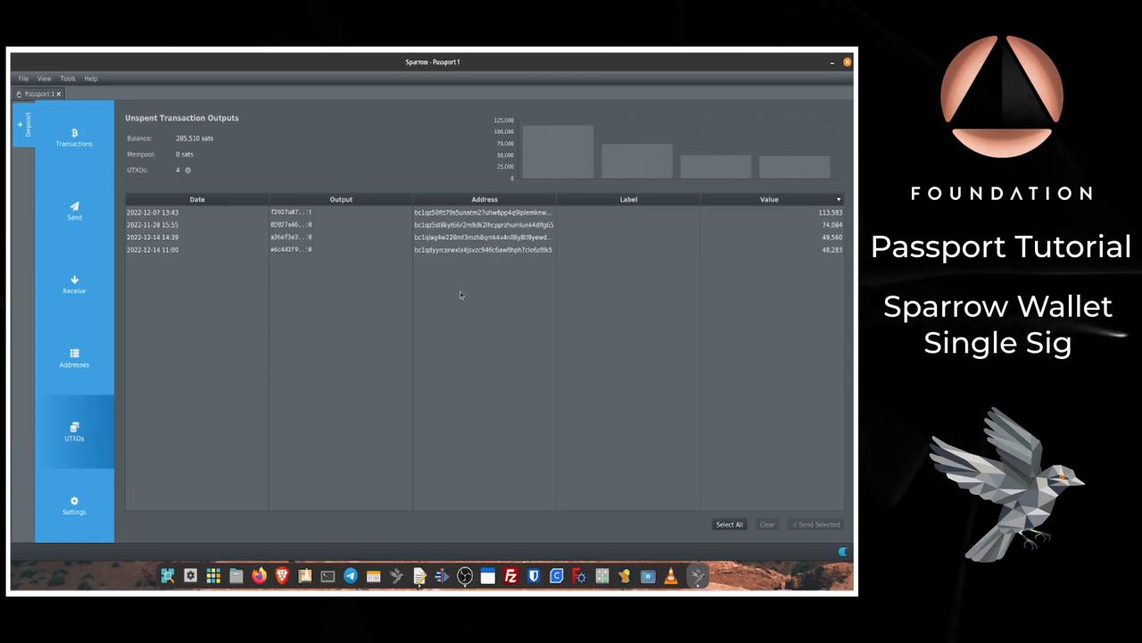
{"action": "left_click", "coordinate": [420, 249]}
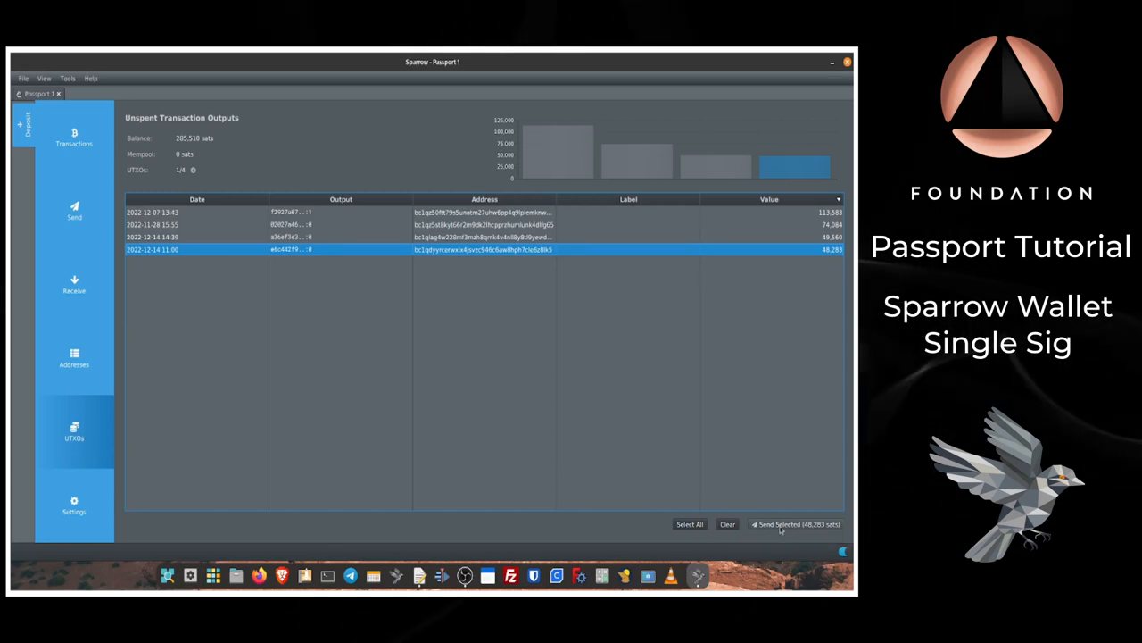
Send 48,173 sats from that UTXO, labelled 'Test', with fee lowered to 110 sats
{"action": "left_click", "coordinate": [793, 524]}
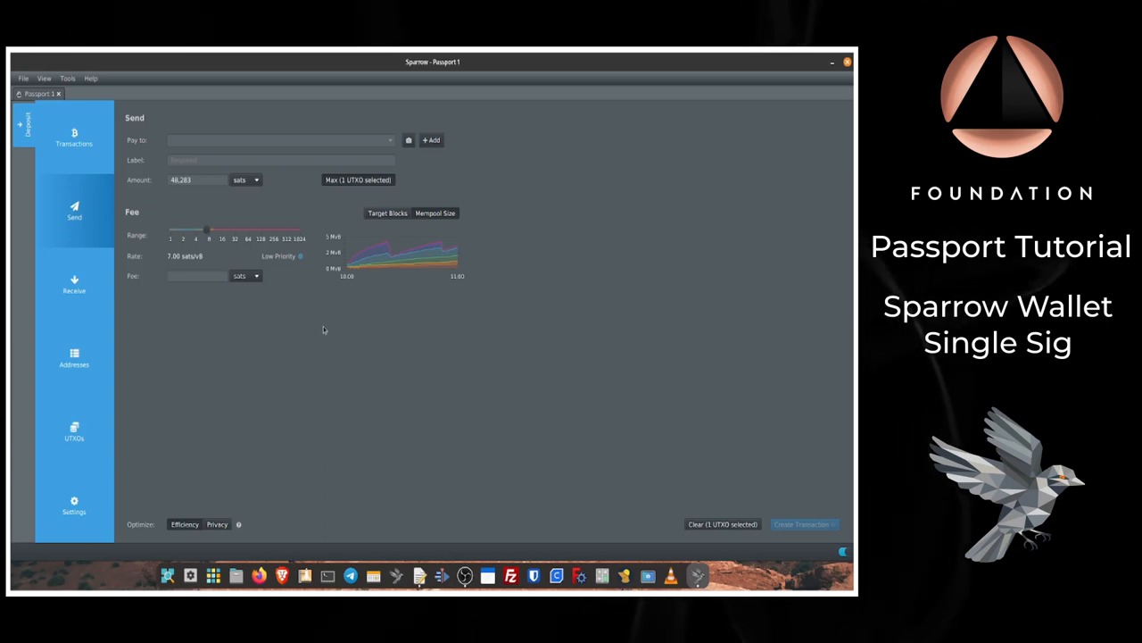
{"action": "left_click", "coordinate": [277, 139]}
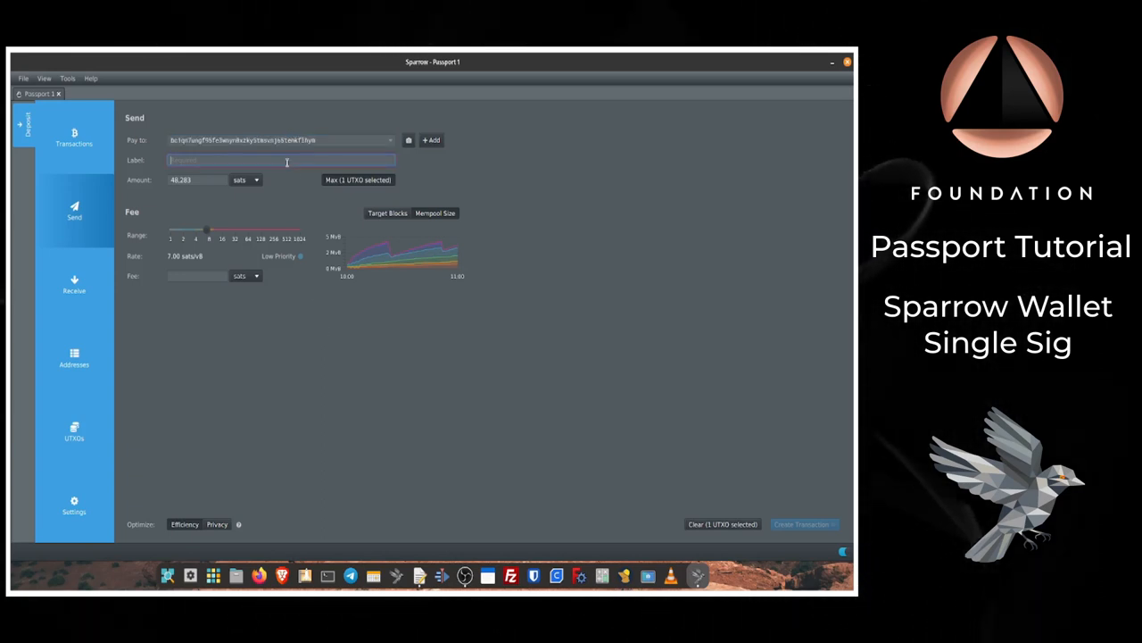
{"action": "type", "text": "Test"}
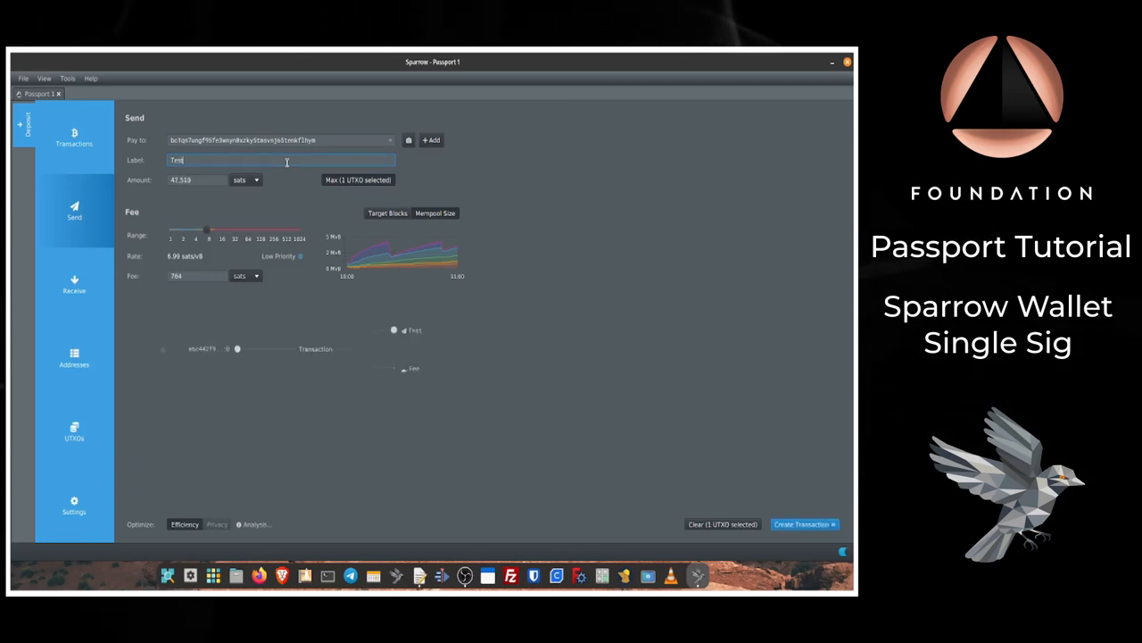
{"action": "left_click_drag", "start_coordinate": [207, 231], "coordinate": [190, 230]}
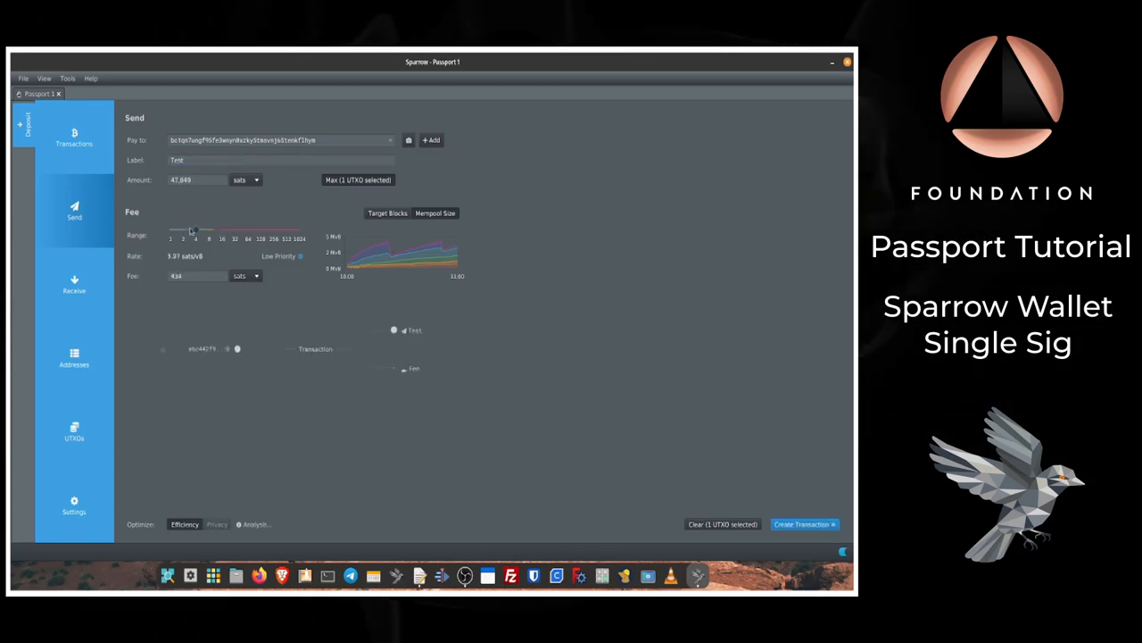
{"action": "left_click_drag", "start_coordinate": [191, 231], "coordinate": [168, 231]}
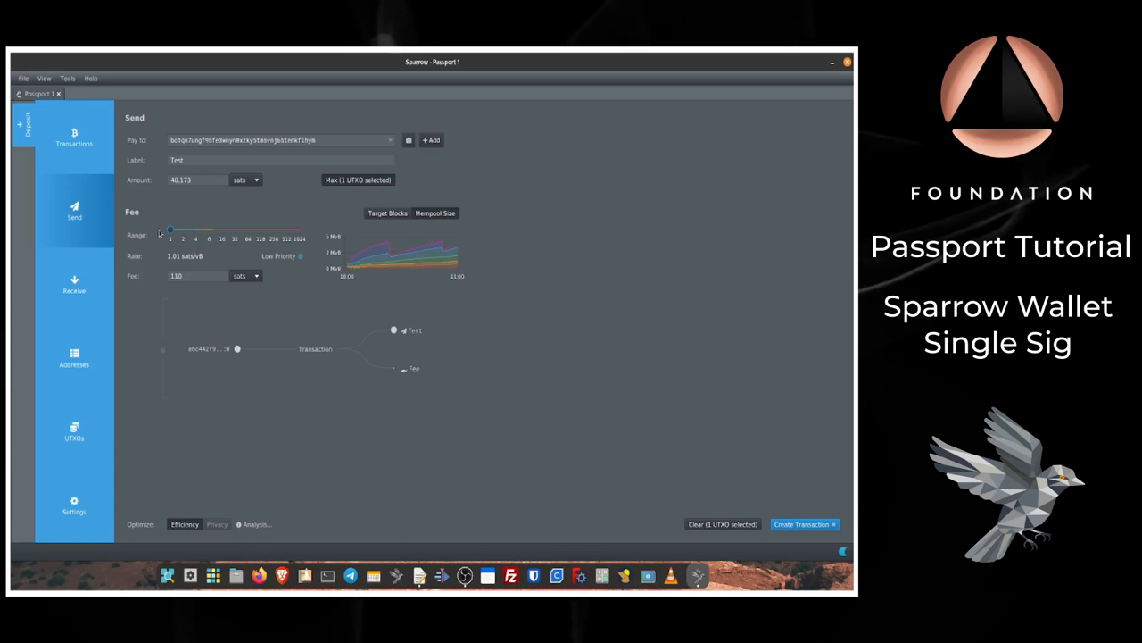
{"action": "mouse_move", "coordinate": [189, 362]}
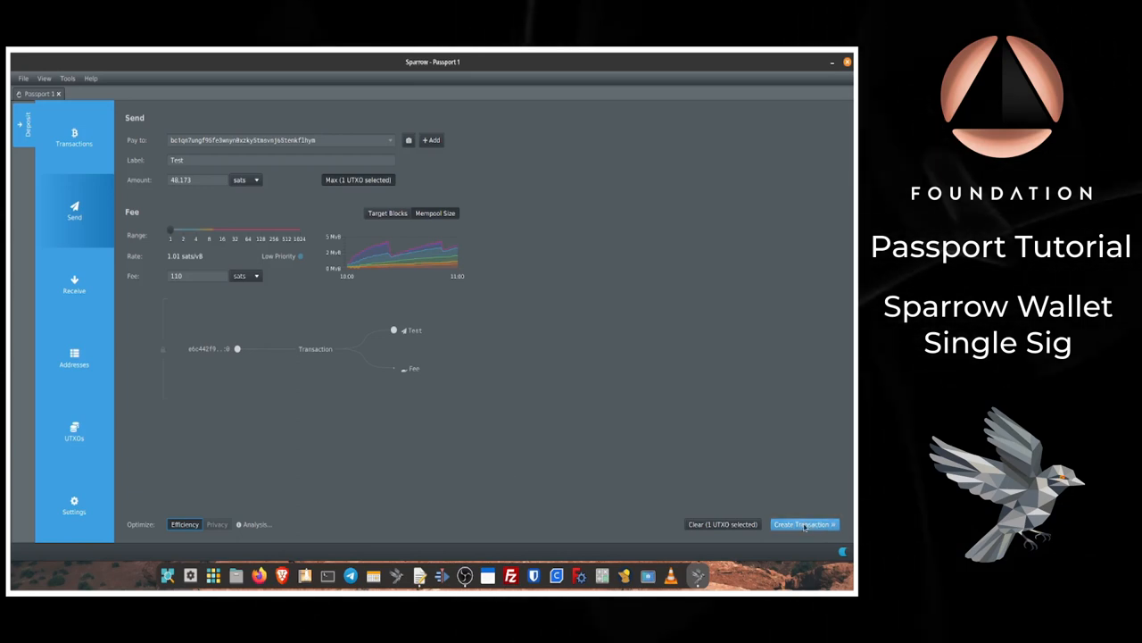
Create the 48,173-sat Test transaction and finalize it for Passport signing
{"action": "left_click", "coordinate": [803, 524]}
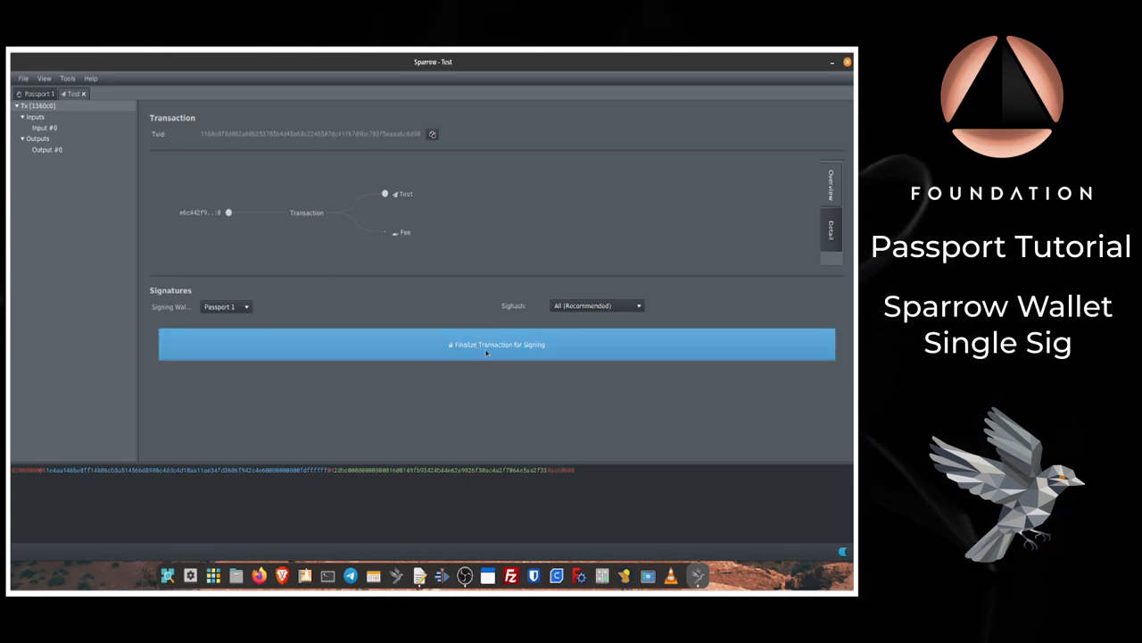
{"action": "left_click", "coordinate": [497, 344]}
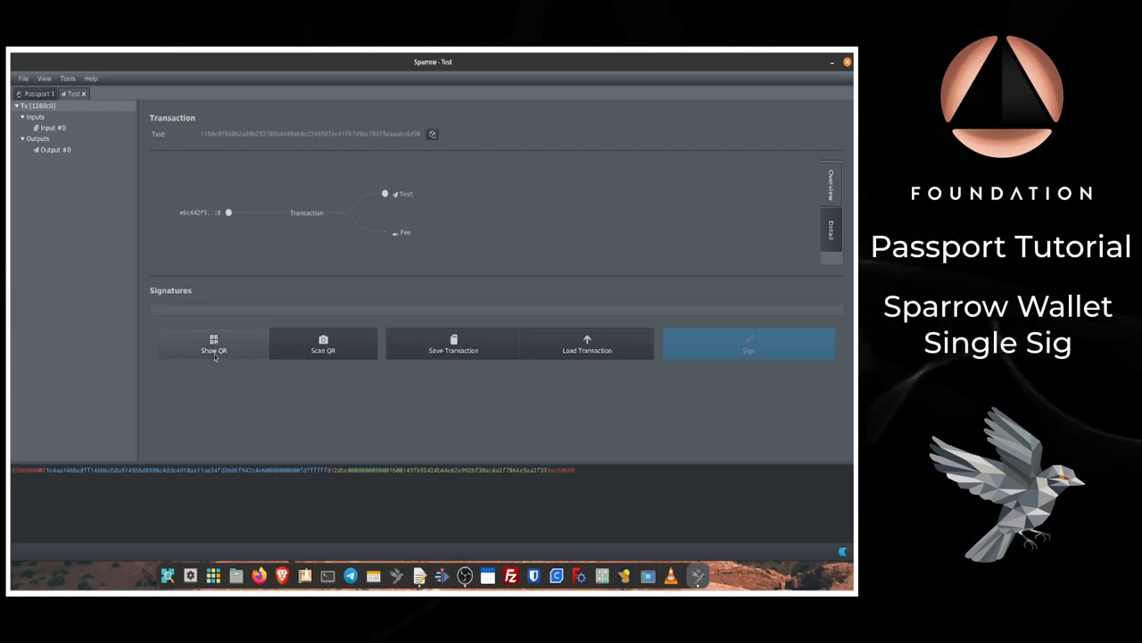
{"action": "left_click", "coordinate": [214, 345]}
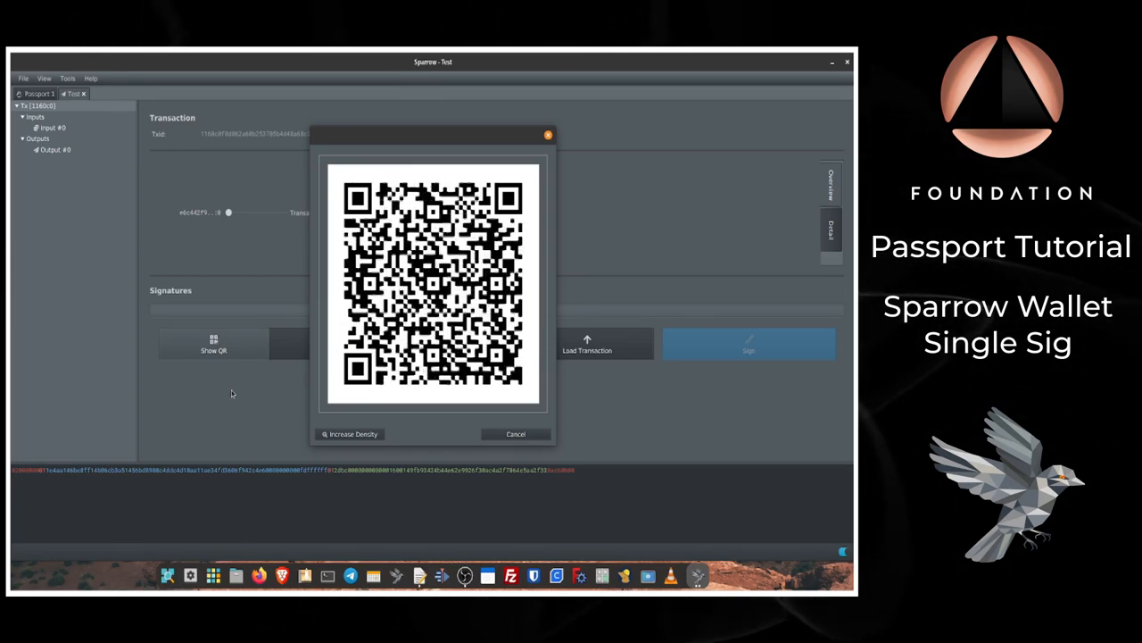
{"action": "left_click", "coordinate": [353, 434]}
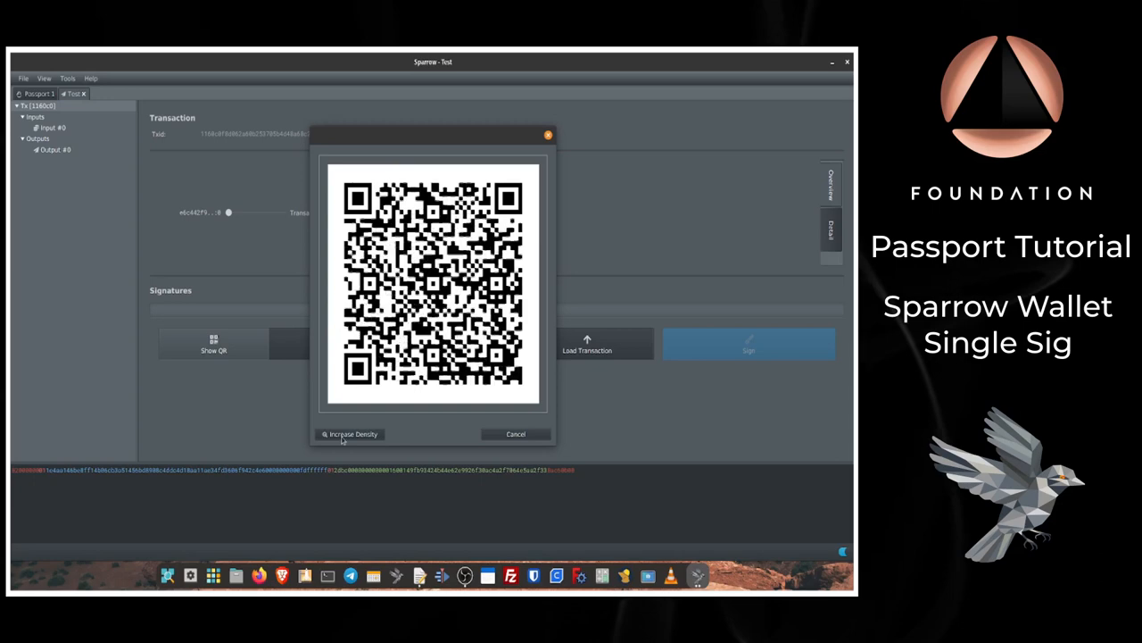
{"action": "left_click", "coordinate": [349, 434]}
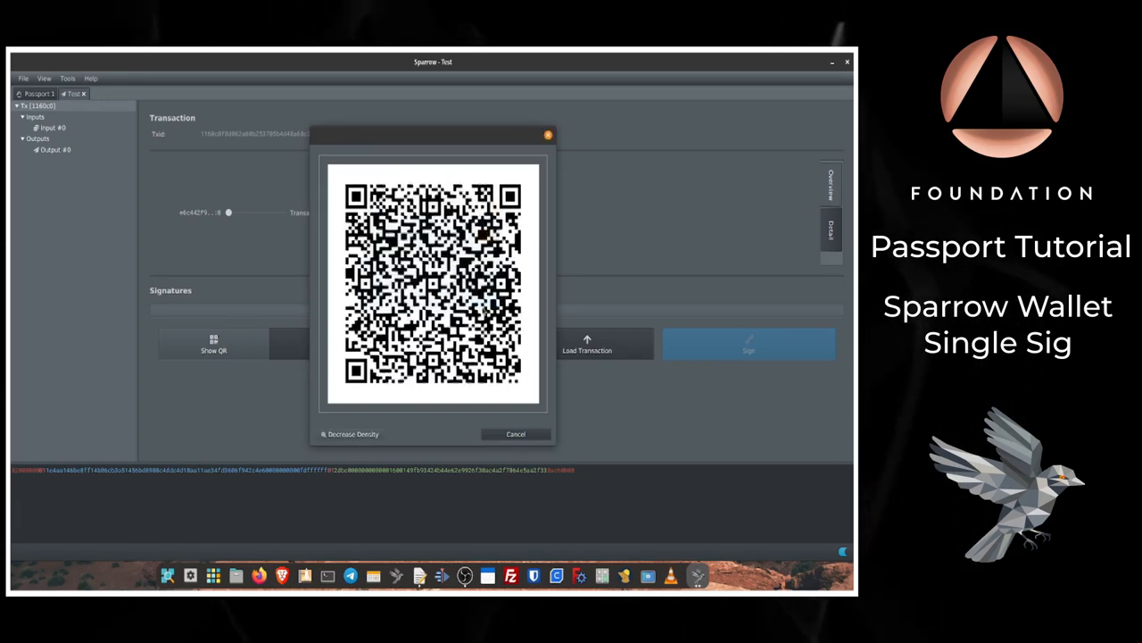
{"action": "left_click", "coordinate": [348, 434]}
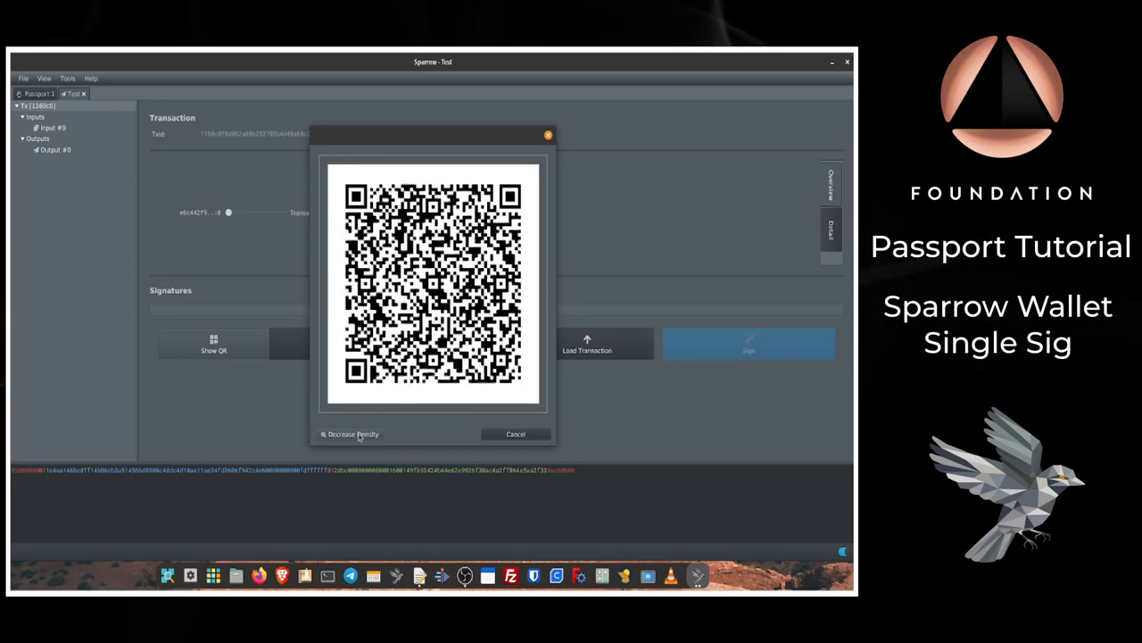
{"action": "left_click", "coordinate": [349, 434]}
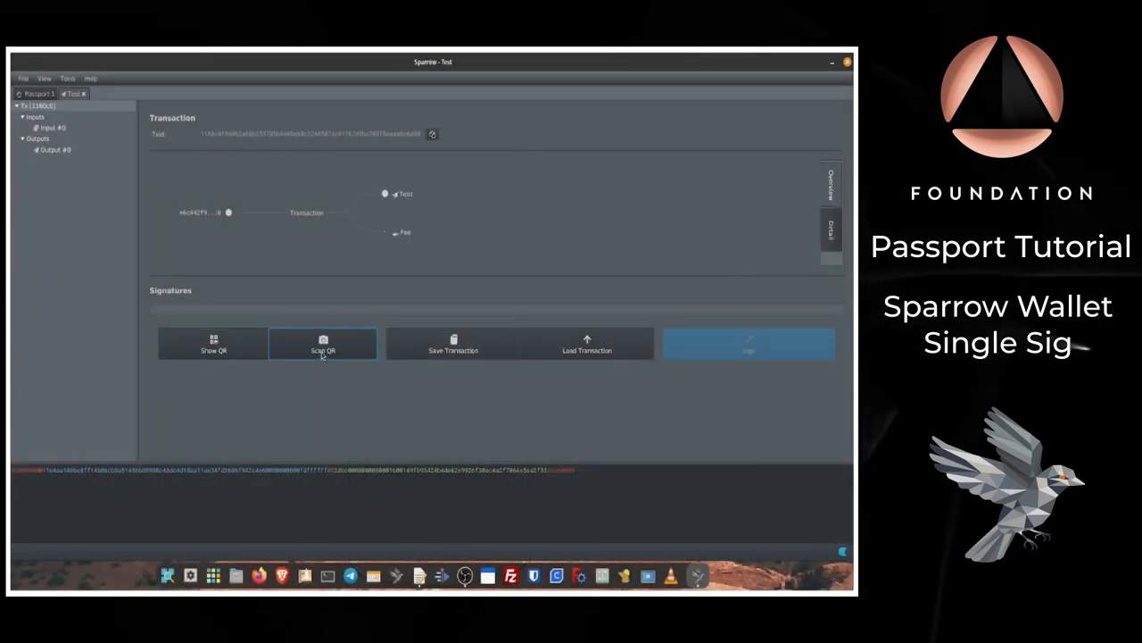
Scan the Passport's signed QR code back into the Test transaction via webcam
{"action": "left_click", "coordinate": [323, 344]}
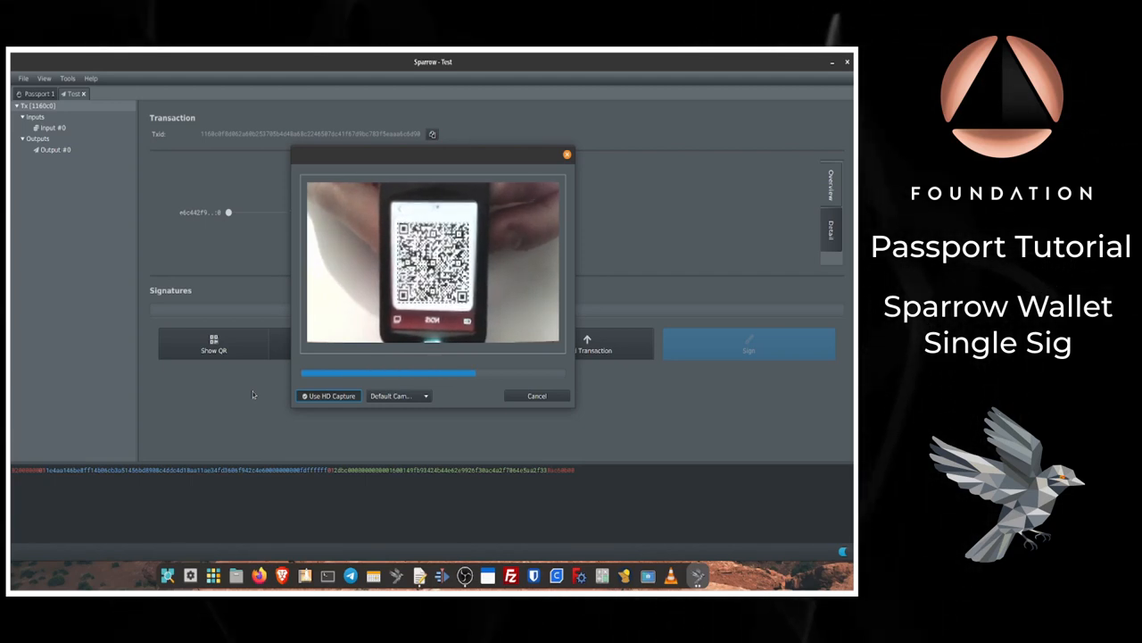
{"action": "left_click", "coordinate": [537, 395]}
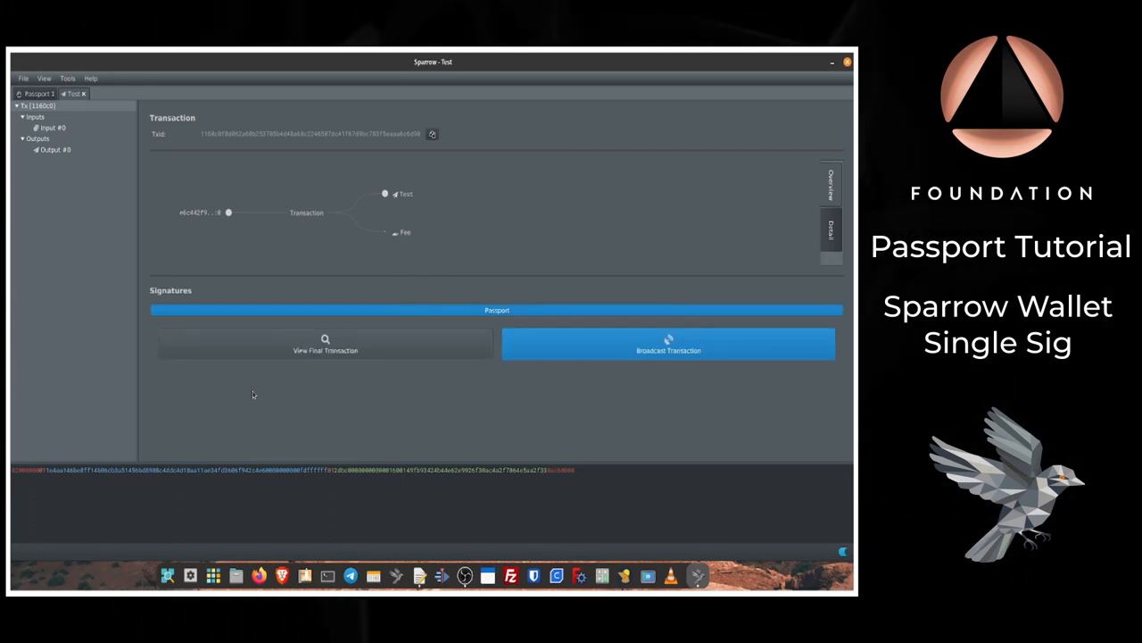
{"action": "mouse_move", "coordinate": [367, 431]}
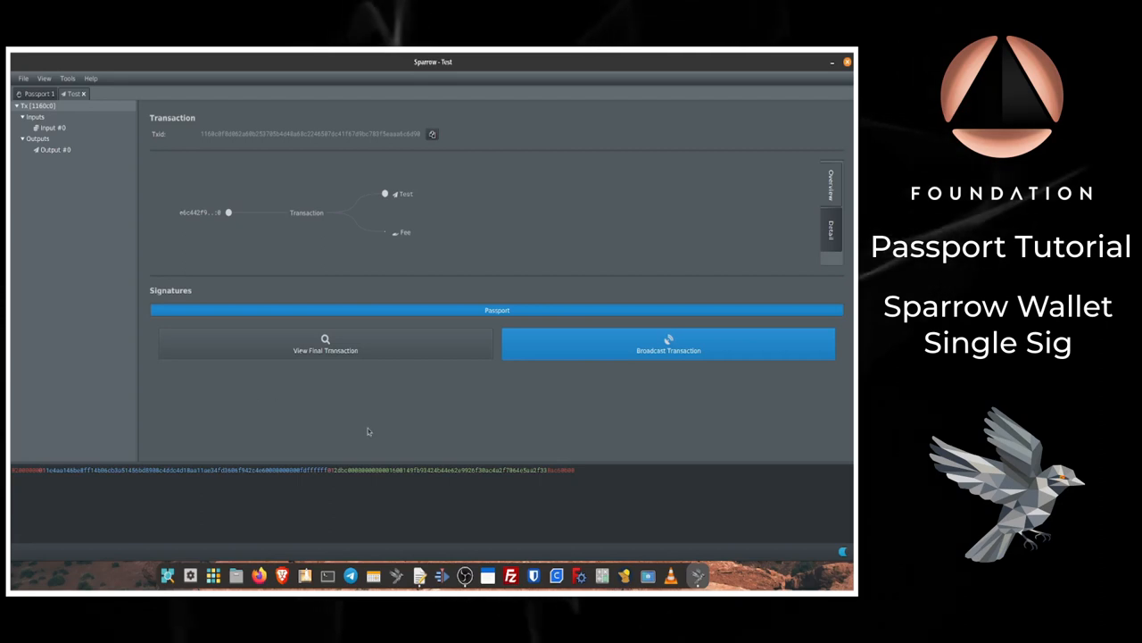
Broadcast the signed Test transaction and confirm it appears unconfirmed at -48,283 sats
{"action": "left_click", "coordinate": [667, 345]}
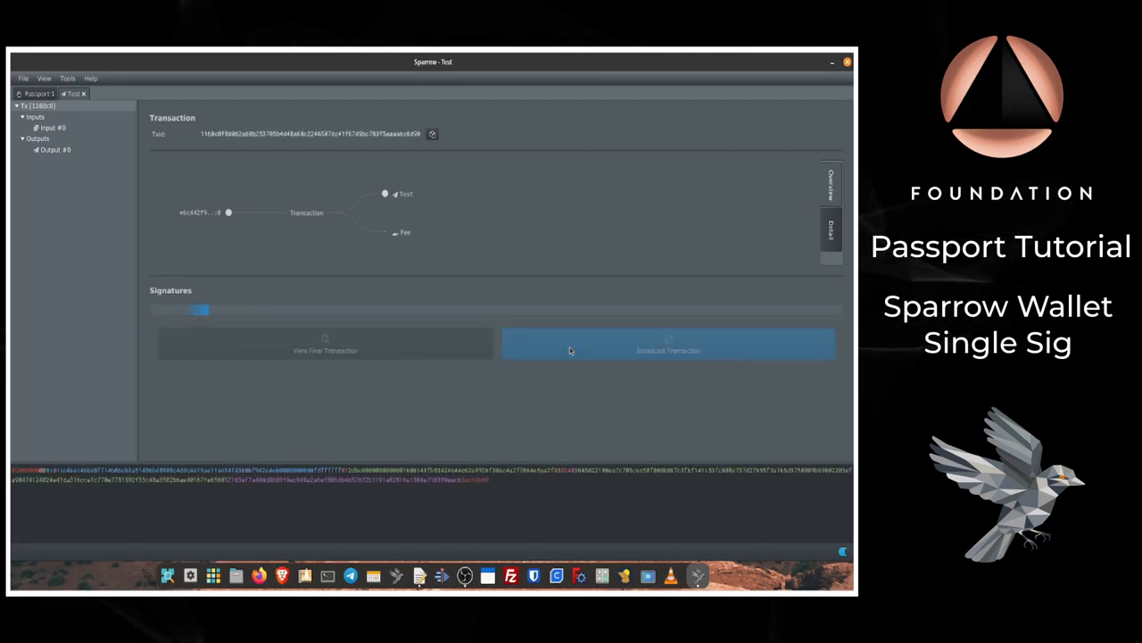
{"action": "left_click", "coordinate": [667, 346]}
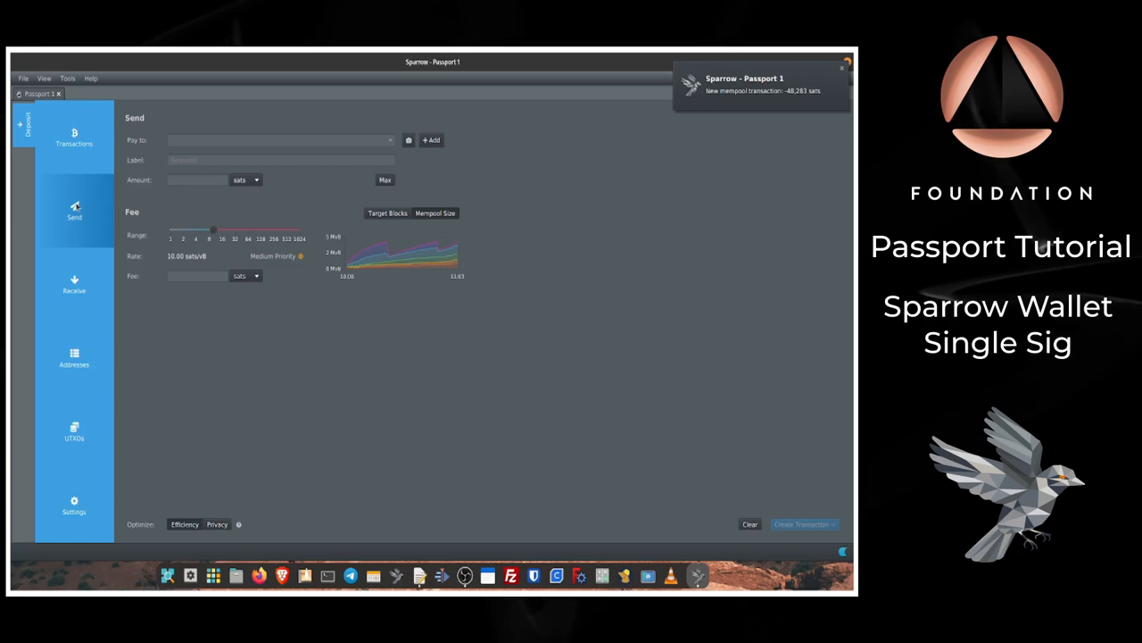
{"action": "left_click", "coordinate": [74, 134]}
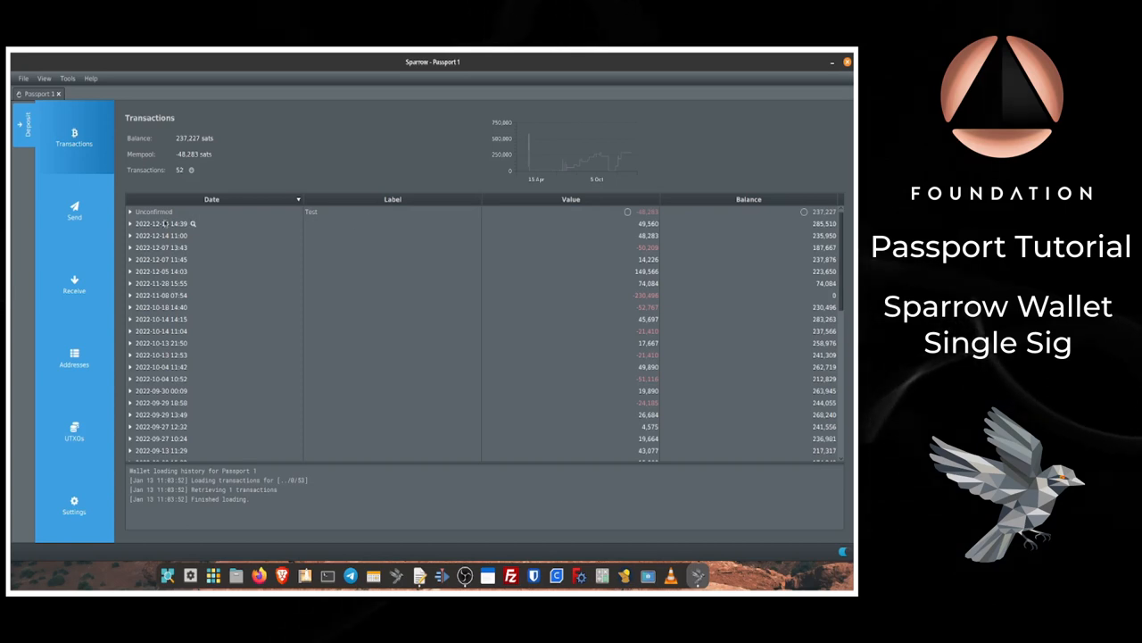
{"action": "mouse_move", "coordinate": [161, 223]}
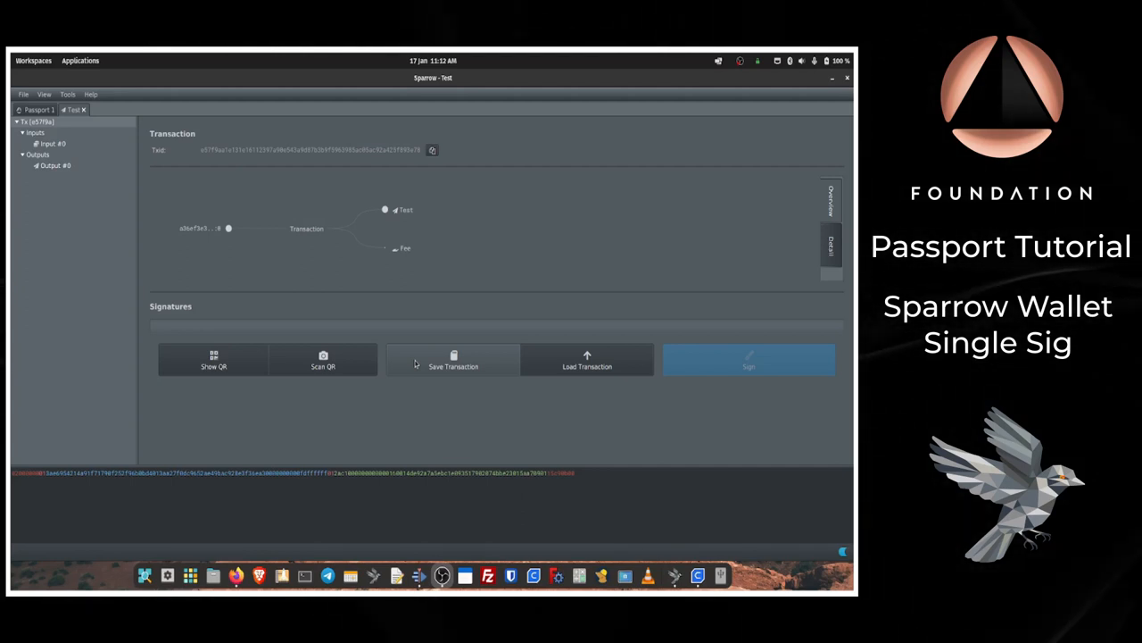
Save the unsigned second transaction as a PSBT on the 7.9 GB microSD volume
{"action": "left_click", "coordinate": [454, 360]}
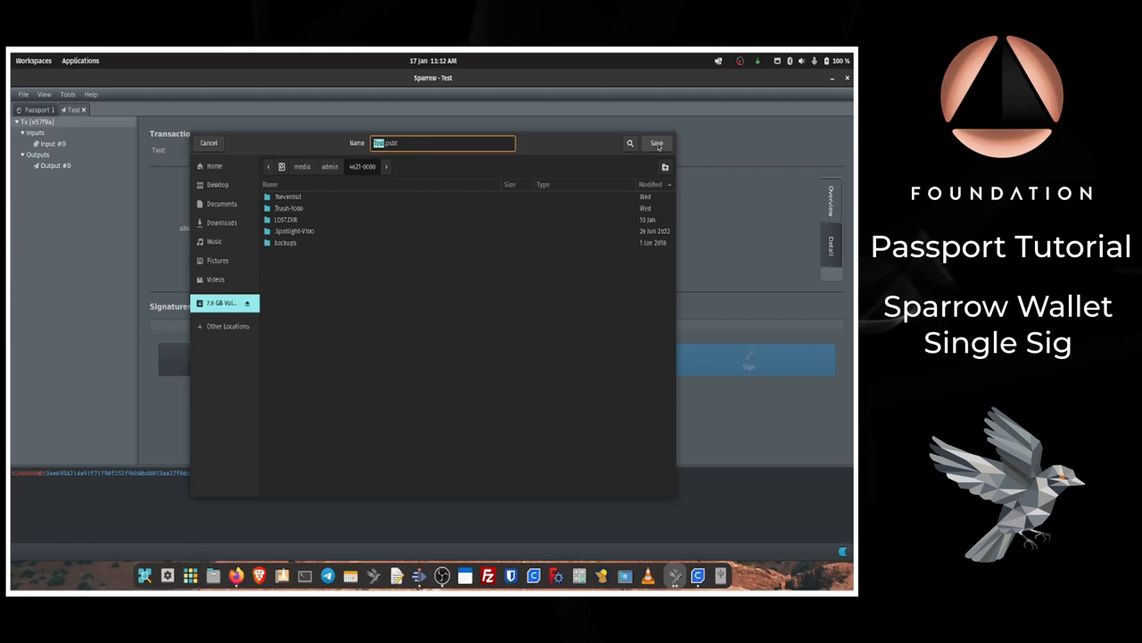
{"action": "left_click", "coordinate": [656, 143]}
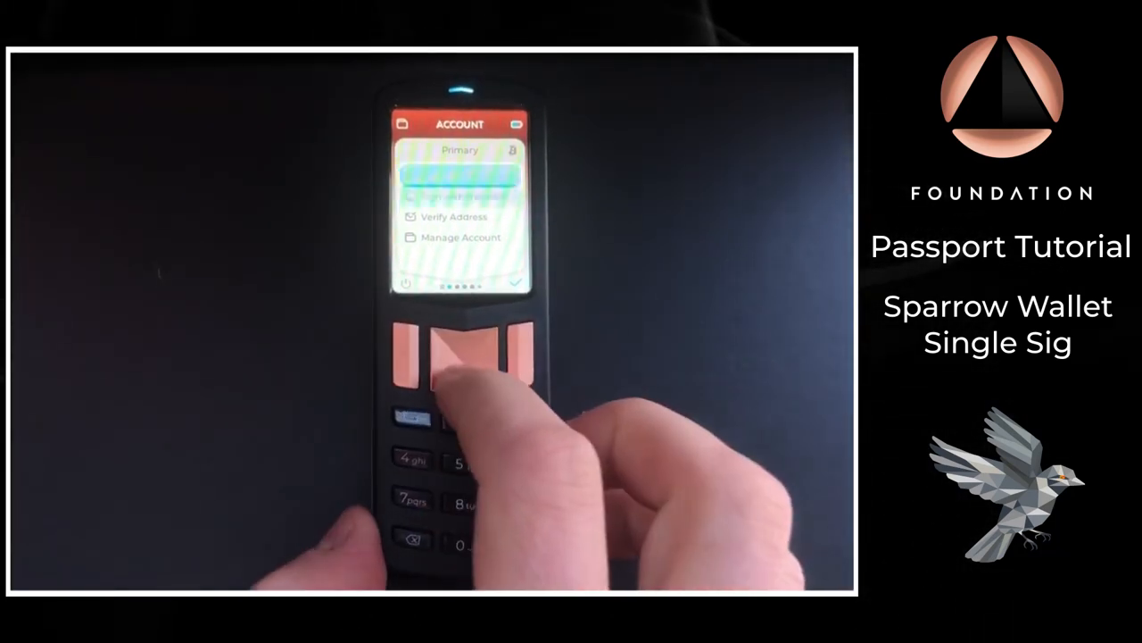
On Passport, sign Test.psbt from the microSD card
{"action": "left_click", "coordinate": [457, 357]}
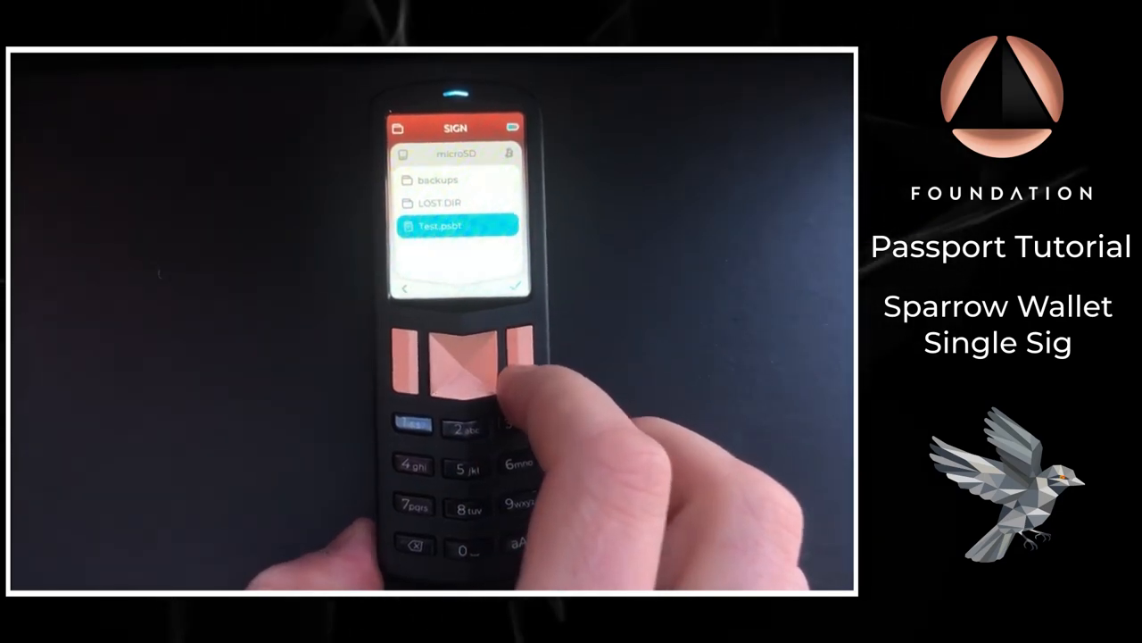
{"action": "left_click", "coordinate": [457, 366]}
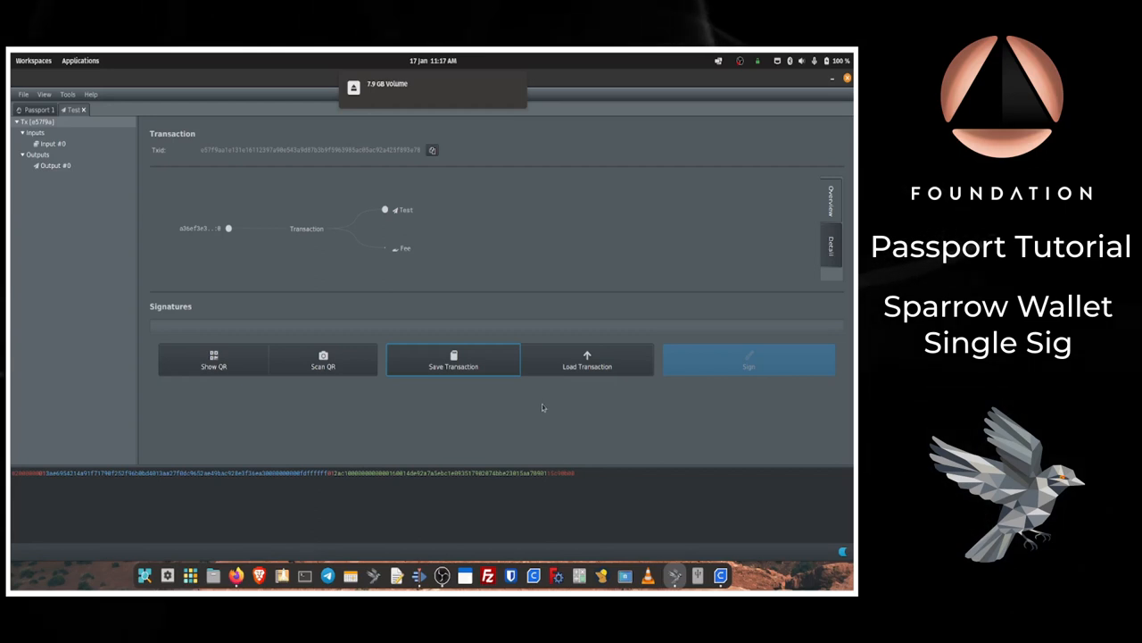
{"action": "mouse_move", "coordinate": [587, 361]}
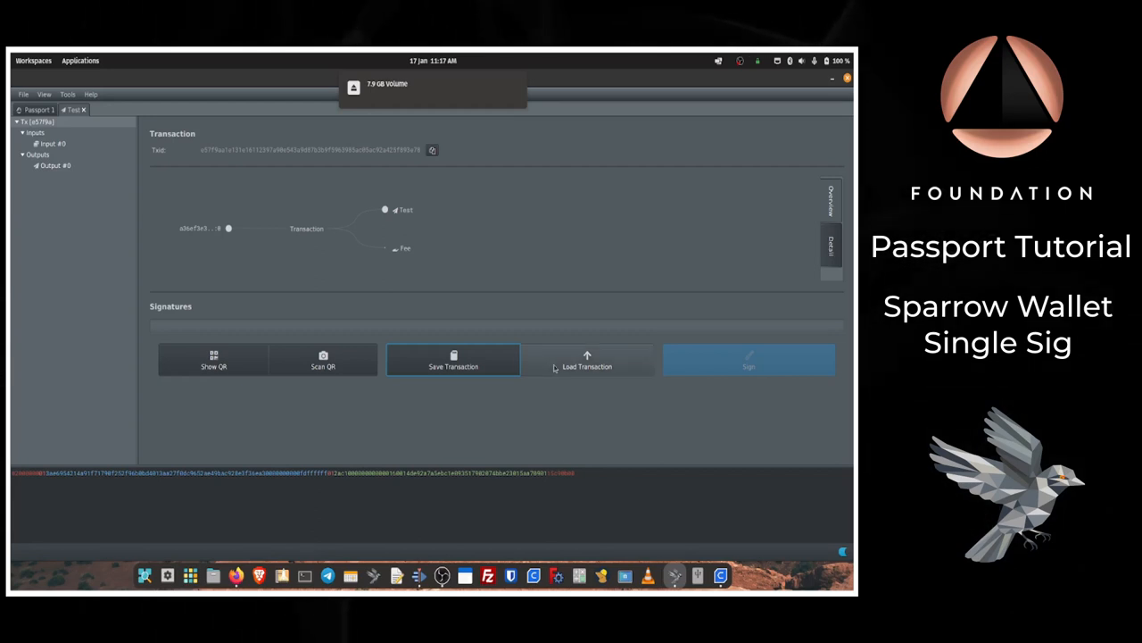
Load Test-signed.psbt from the microSD volume into Sparrow
{"action": "left_click", "coordinate": [587, 360]}
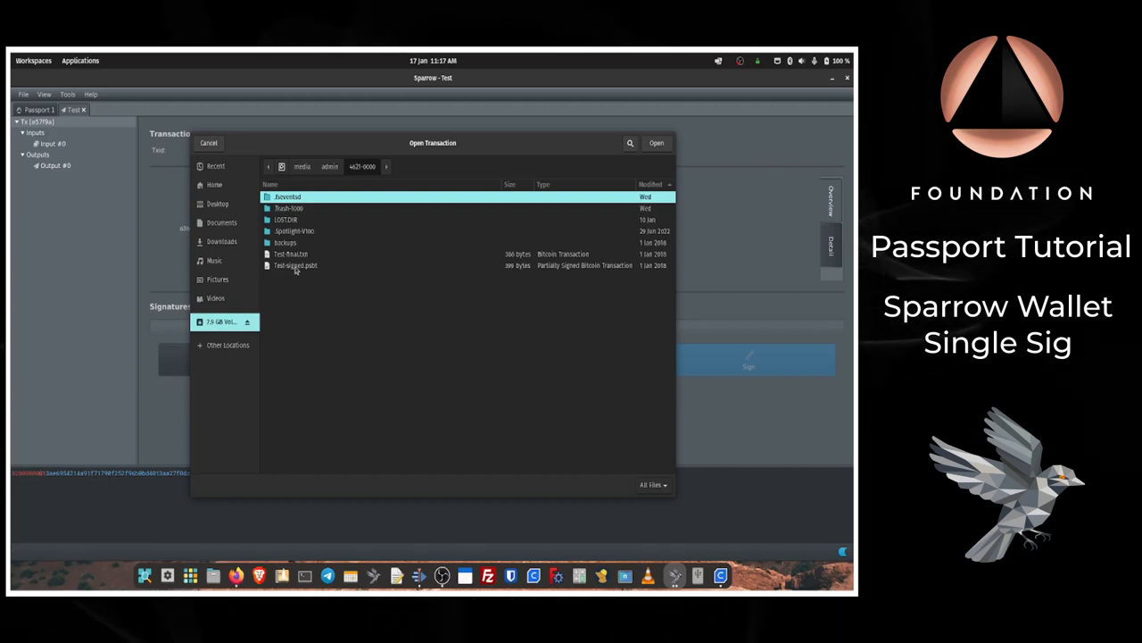
{"action": "left_click", "coordinate": [295, 266]}
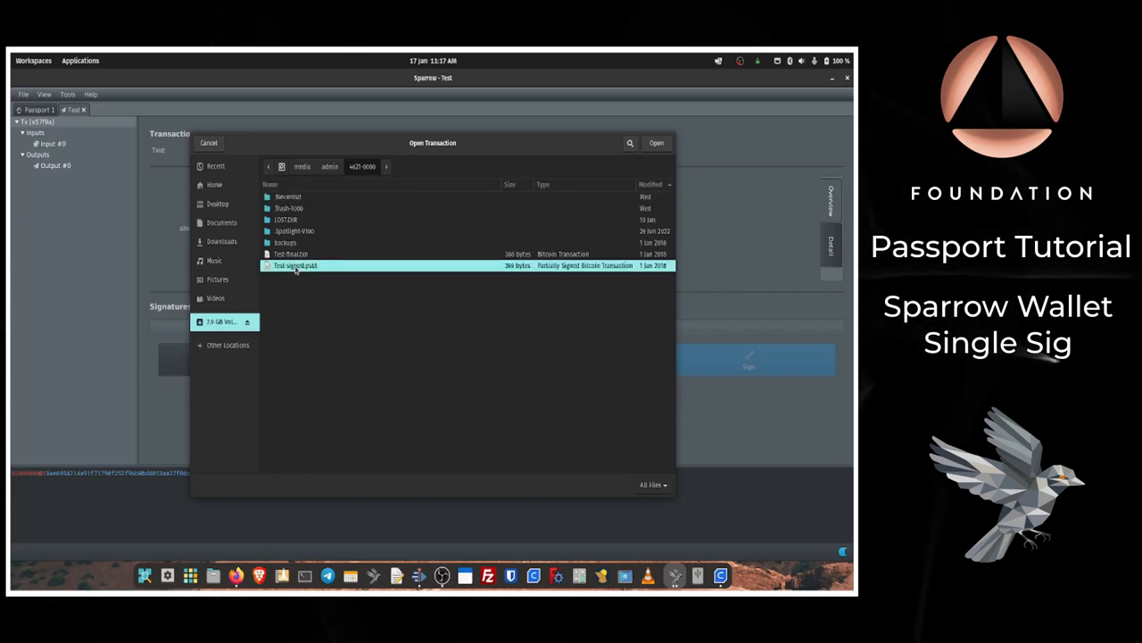
{"action": "left_click", "coordinate": [656, 143]}
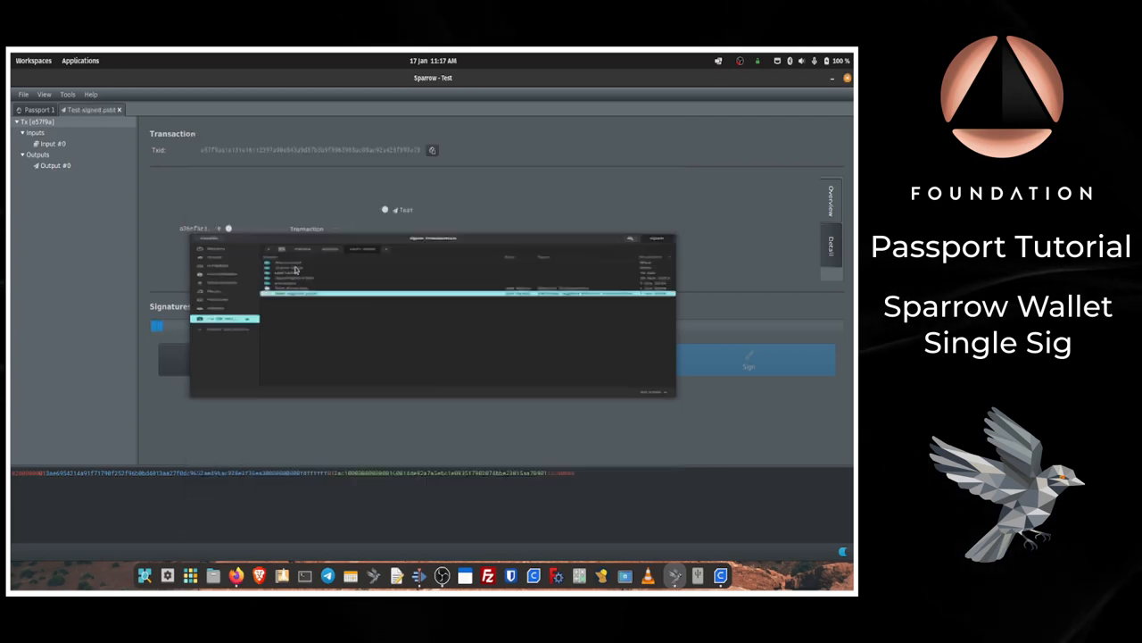
{"action": "left_click", "coordinate": [748, 361]}
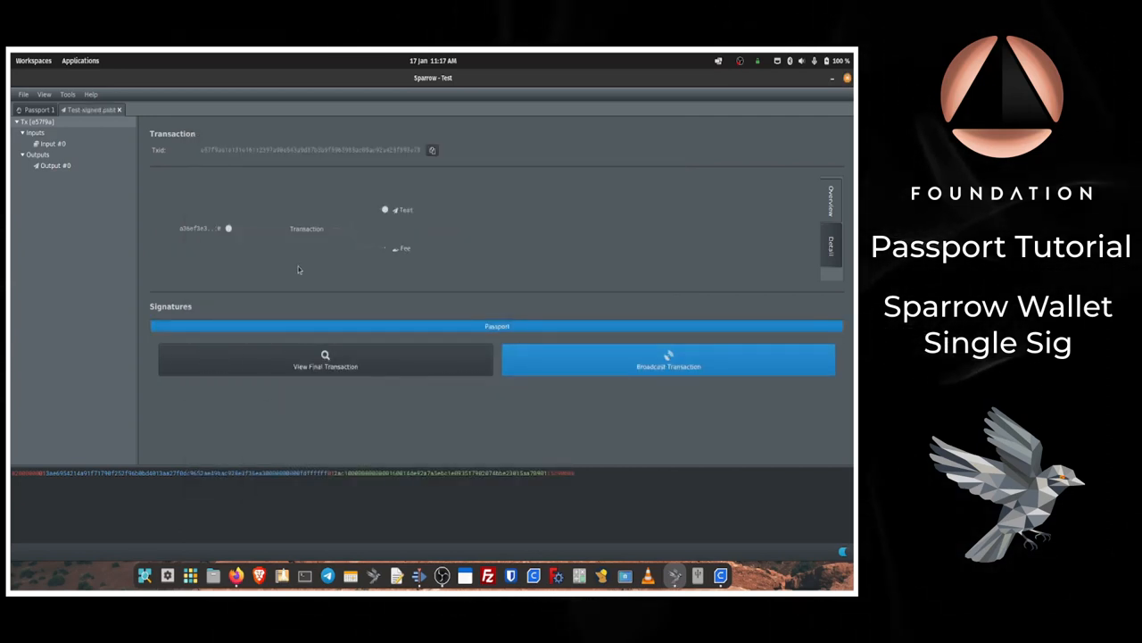
{"action": "mouse_move", "coordinate": [611, 366]}
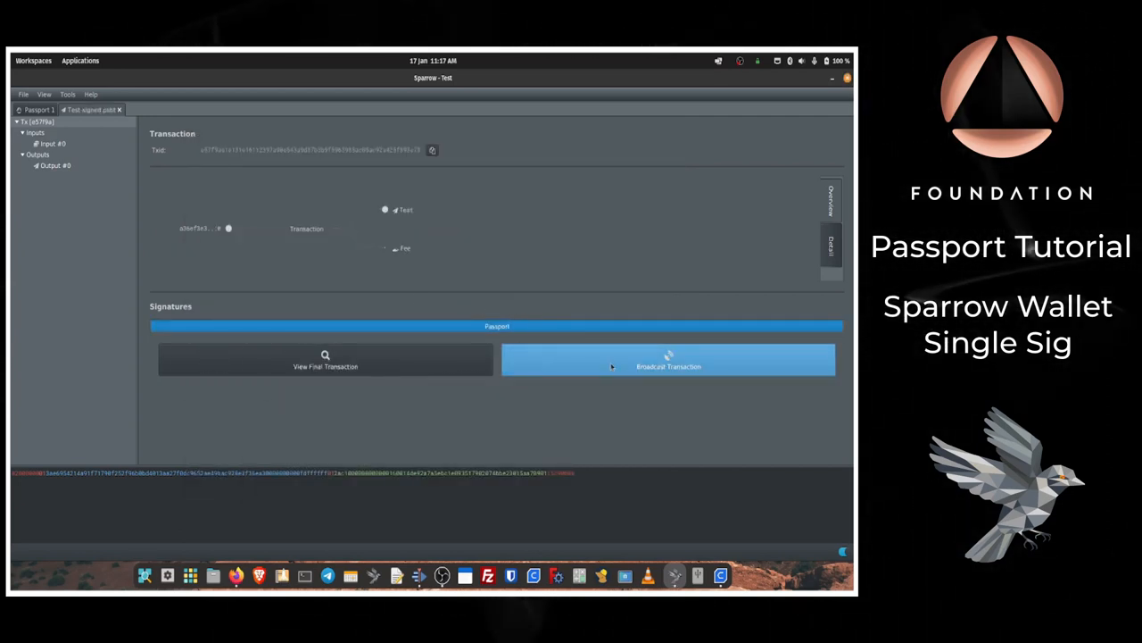